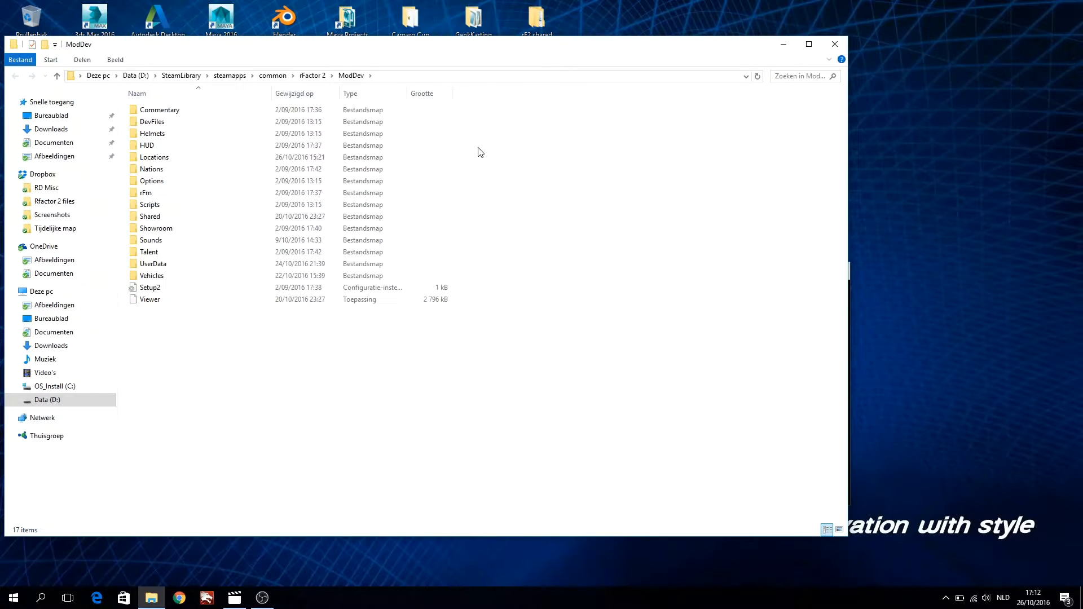
# - Browse Locations > Joesville > JoesVille_Speedway and open the Joesville_Speedway scene file in Notepad
pyautogui.click(152, 264)
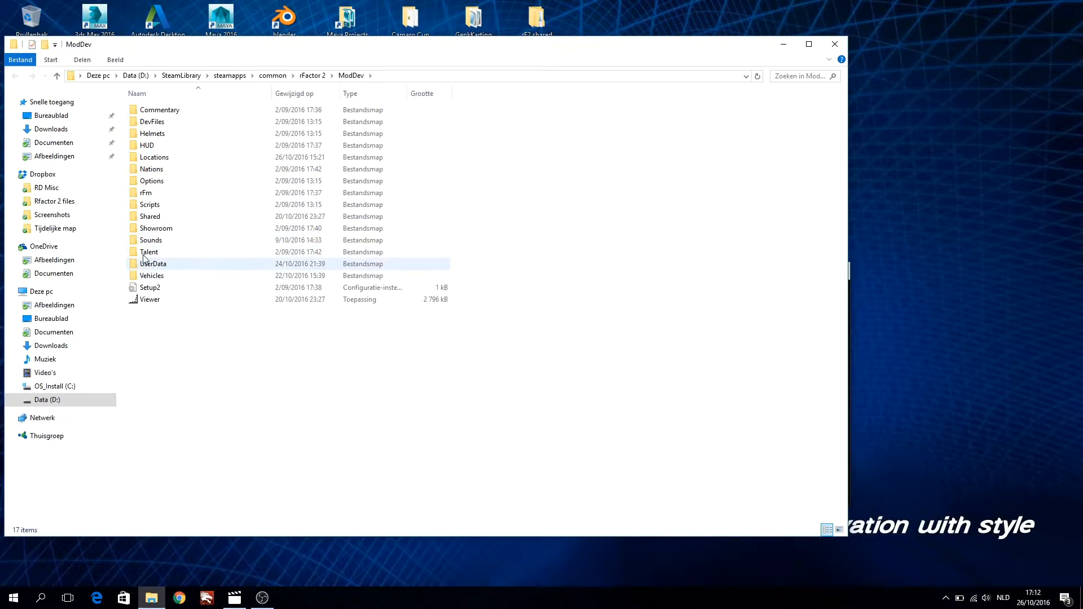
pyautogui.doubleClick(154, 157)
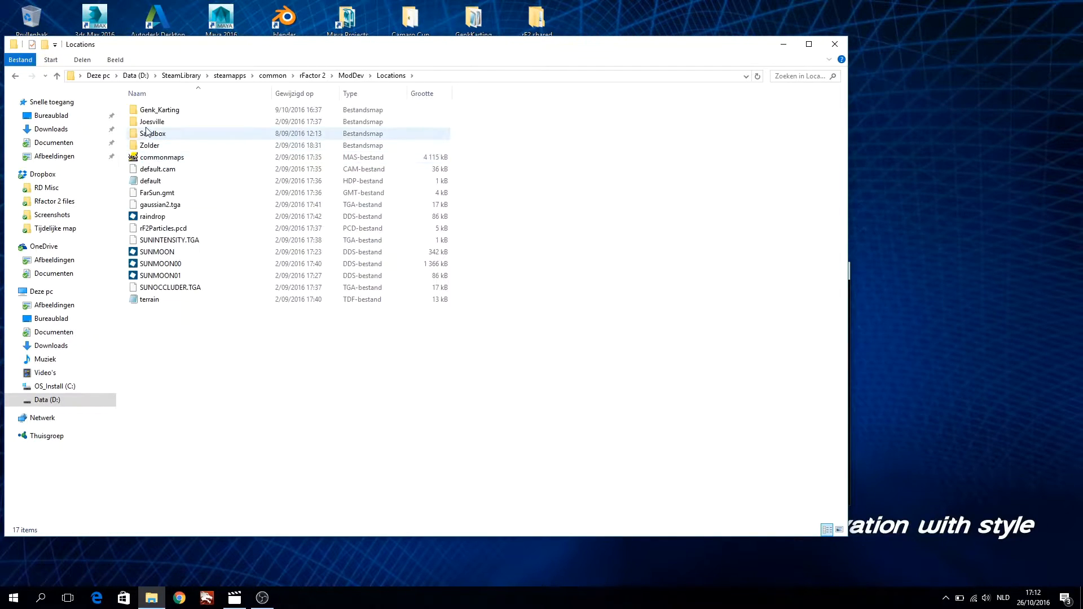
pyautogui.doubleClick(152, 122)
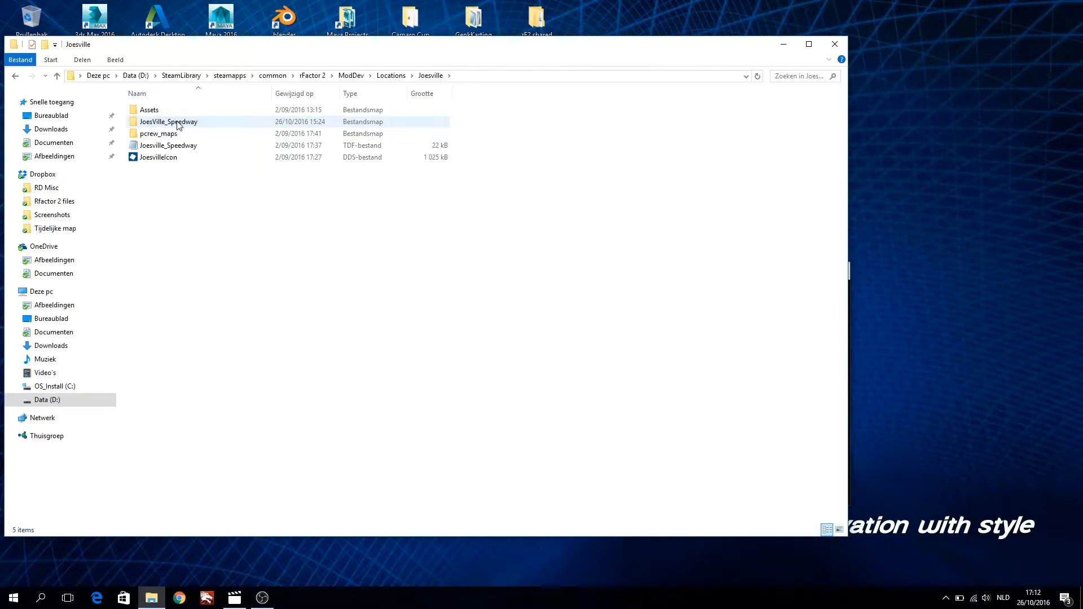
pyautogui.doubleClick(169, 122)
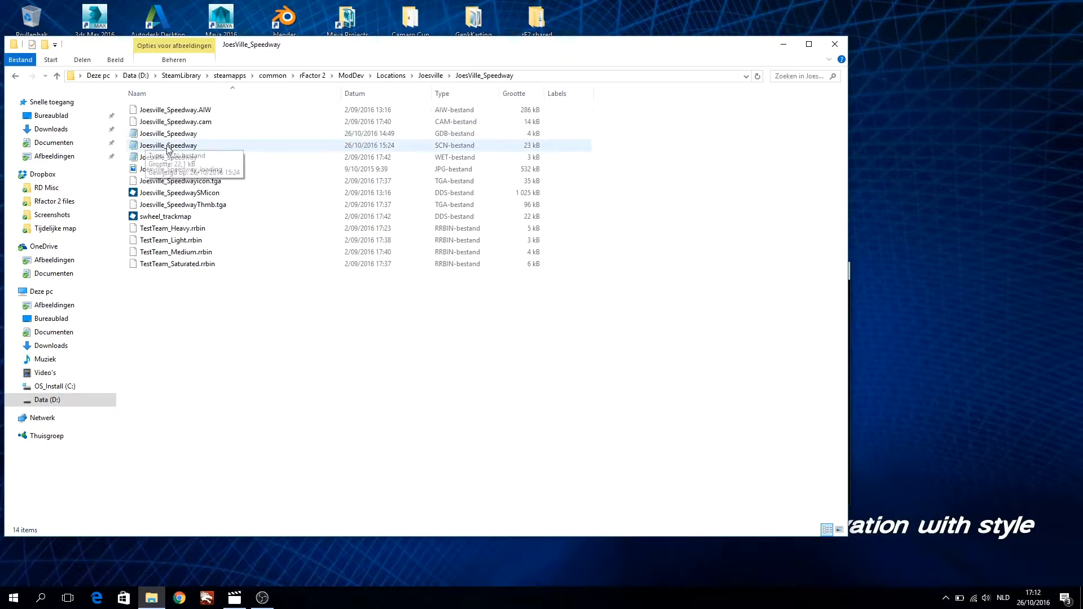
pyautogui.doubleClick(168, 145)
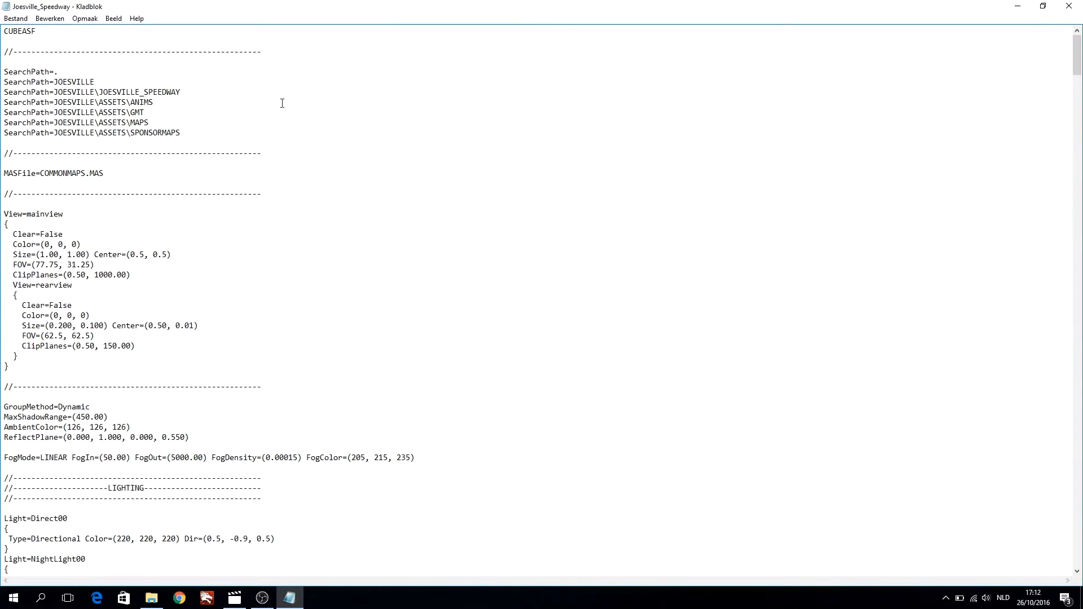
# - Select the SearchPath lines and compare them with the Joesville Assets folder in Explorer
pyautogui.moveTo(3, 71); pyautogui.dragTo(33, 81)
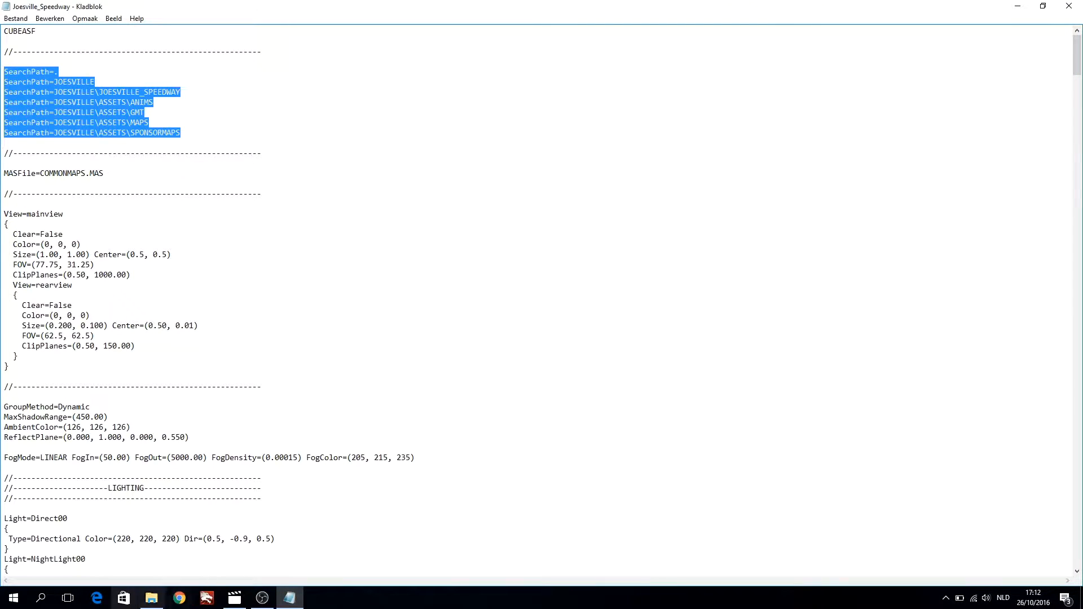
pyautogui.click(151, 597)
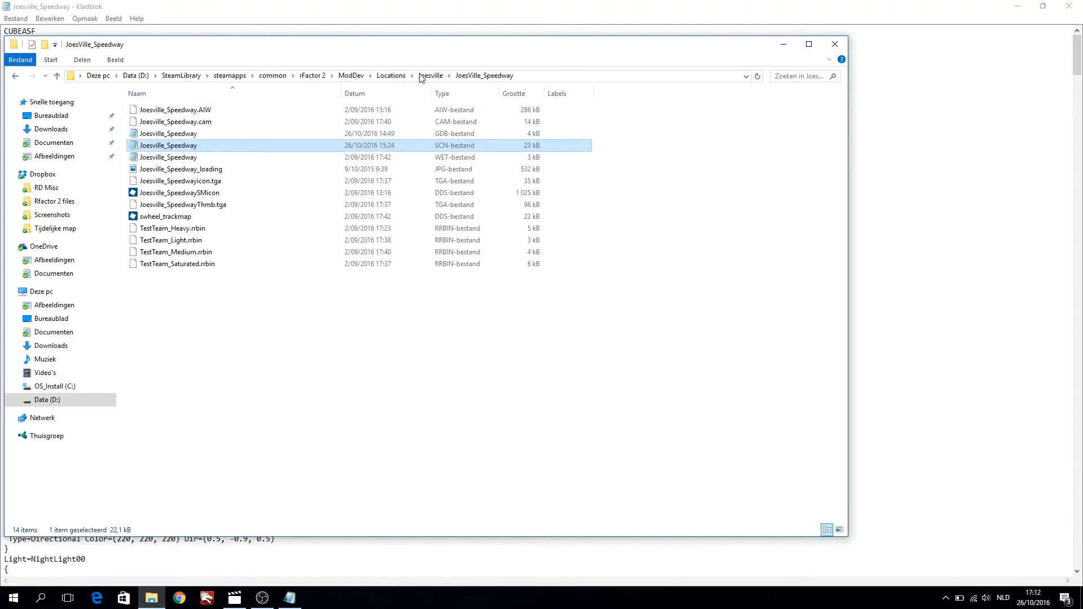
pyautogui.click(430, 75)
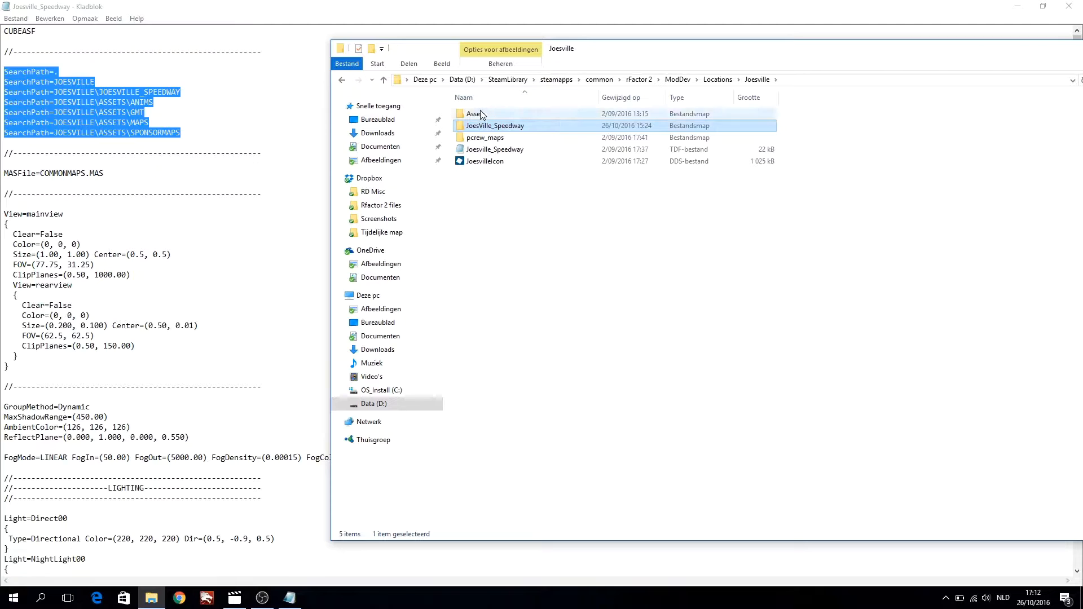
pyautogui.doubleClick(474, 113)
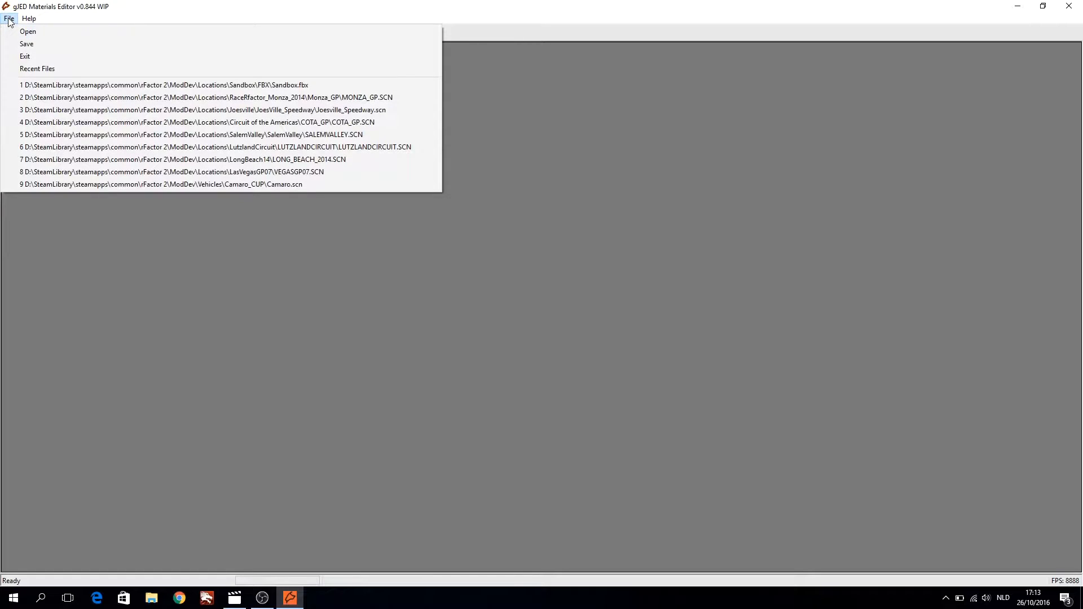
# - Choose Joesville_Speedway.scn as the scene to load, filtering for gMotor2 Scene files
pyautogui.click(27, 31)
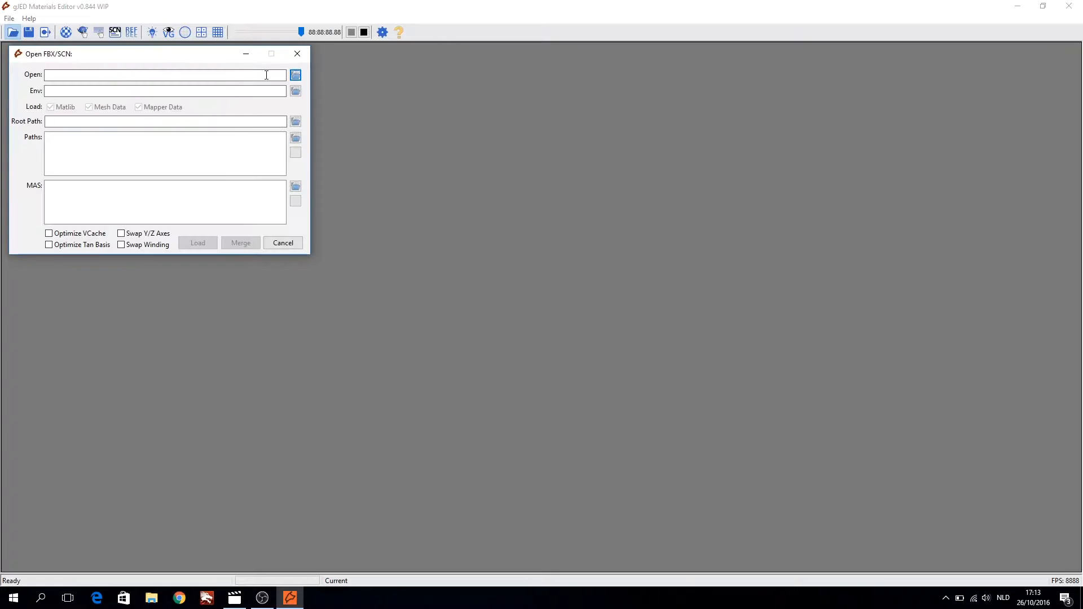
pyautogui.click(295, 75)
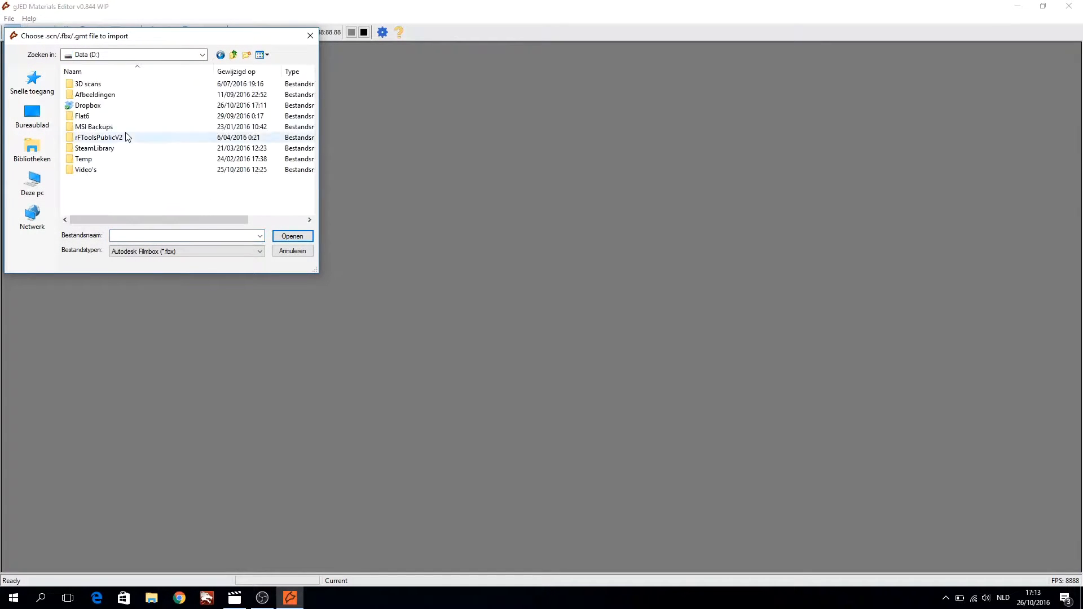
pyautogui.doubleClick(94, 147)
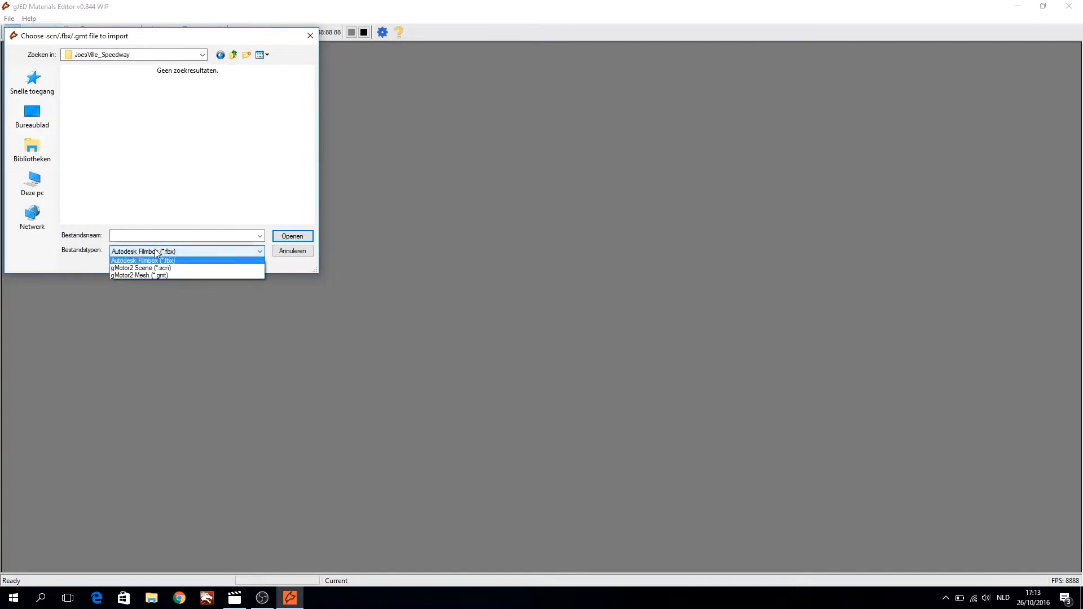
pyautogui.click(139, 268)
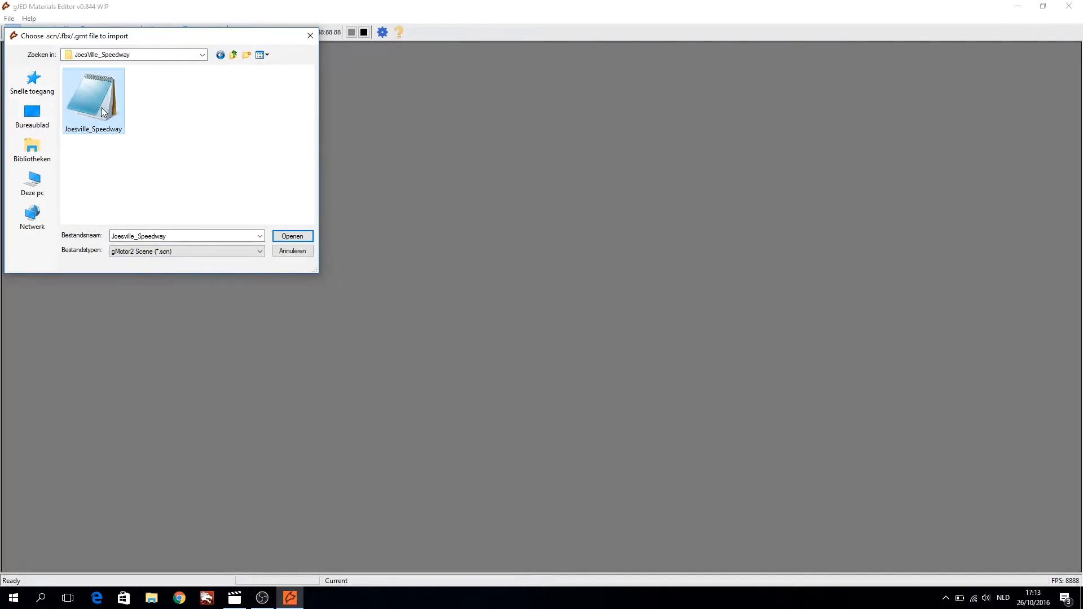
pyautogui.click(292, 236)
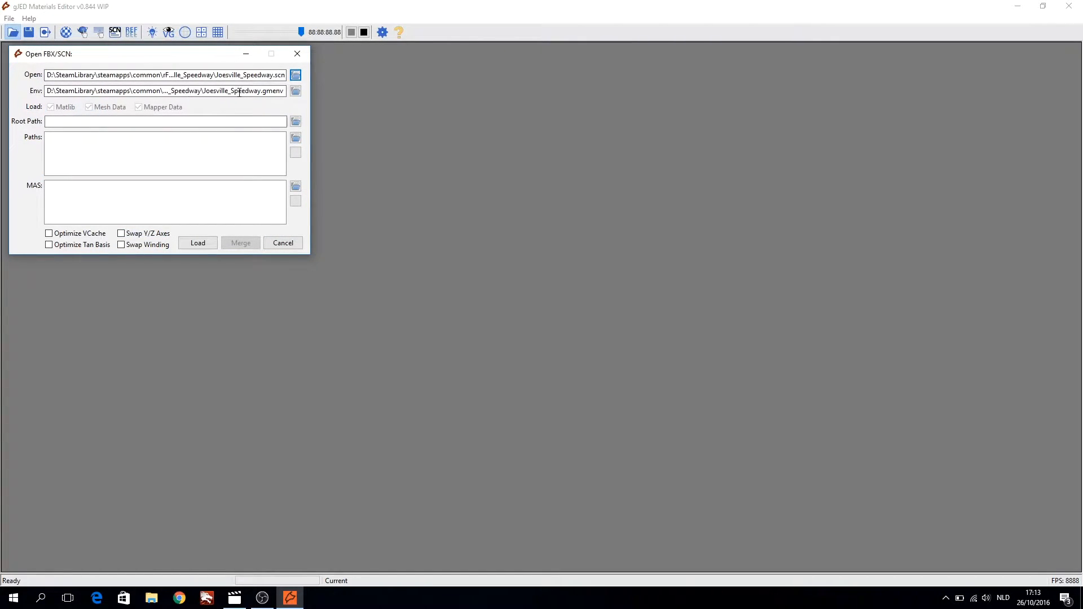
# - Set the rFactor 2 Locations folder as the import root path
pyautogui.click(295, 122)
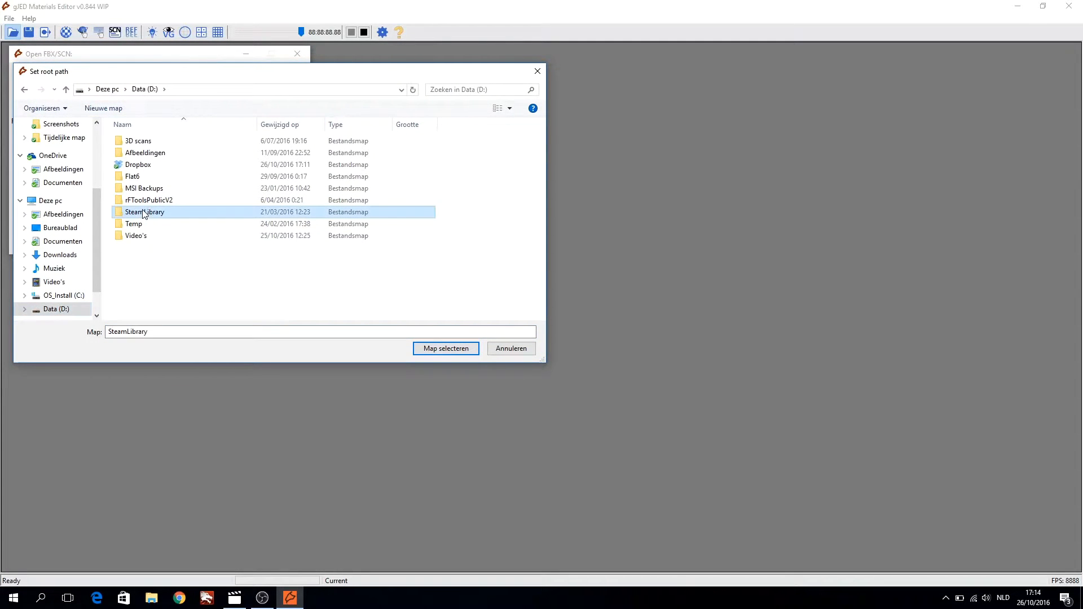
pyautogui.doubleClick(144, 212)
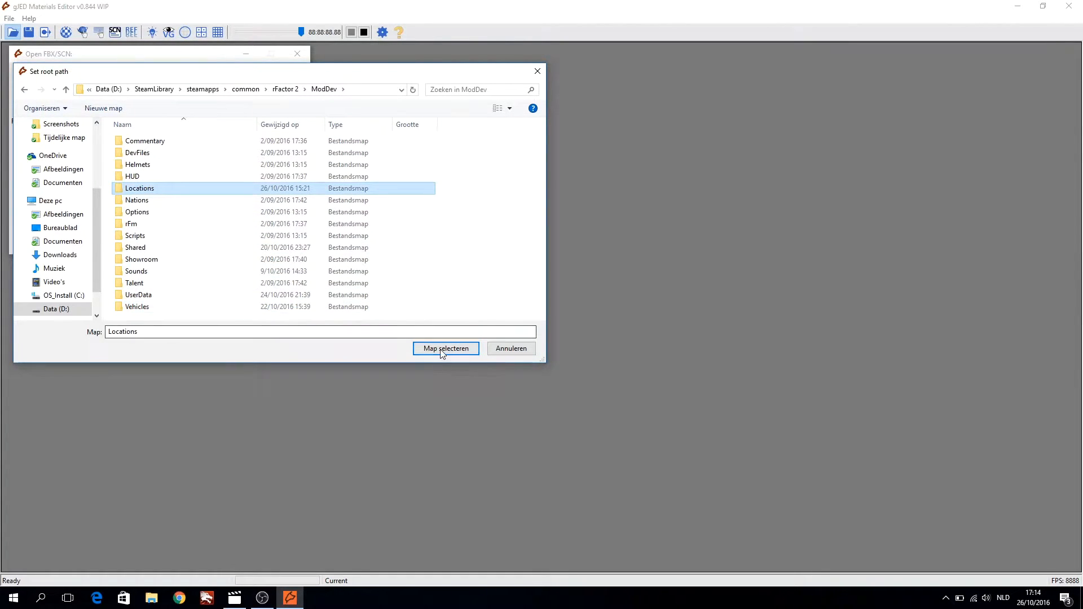
pyautogui.click(446, 348)
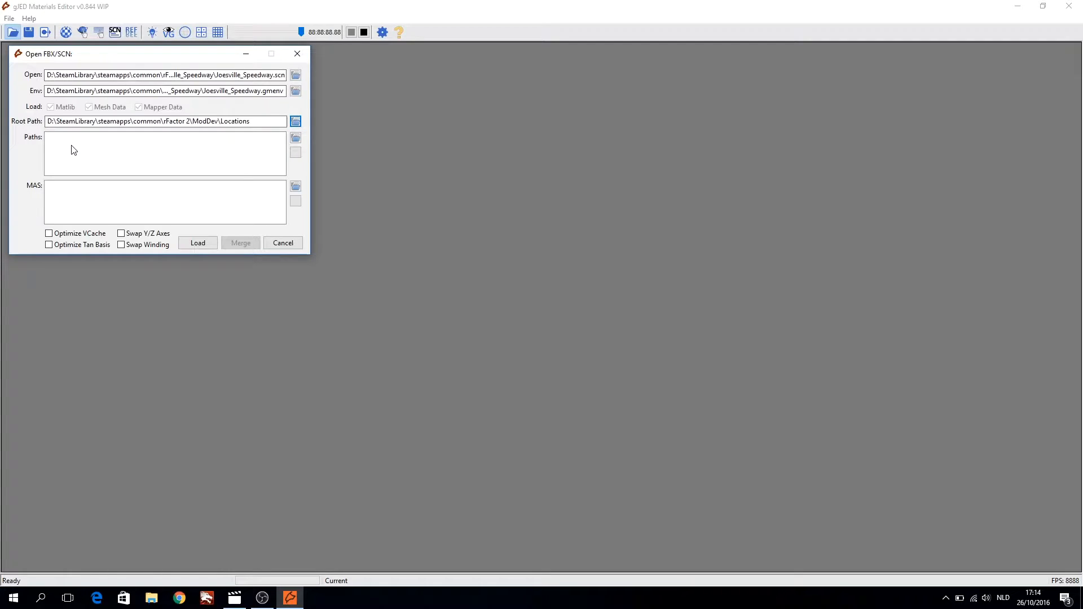
pyautogui.moveTo(287, 164)
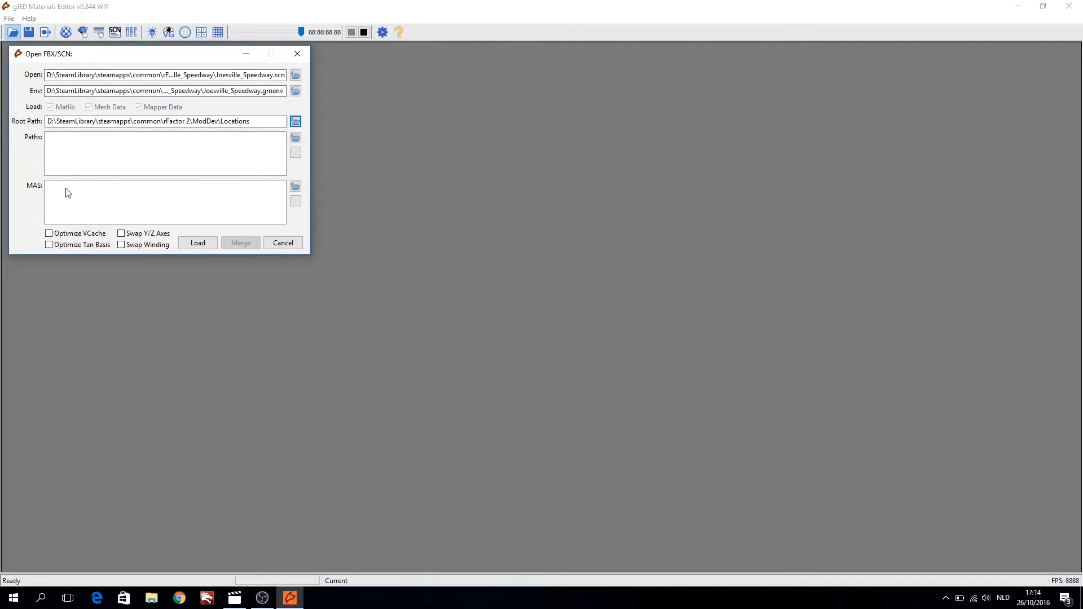
pyautogui.moveTo(151, 198)
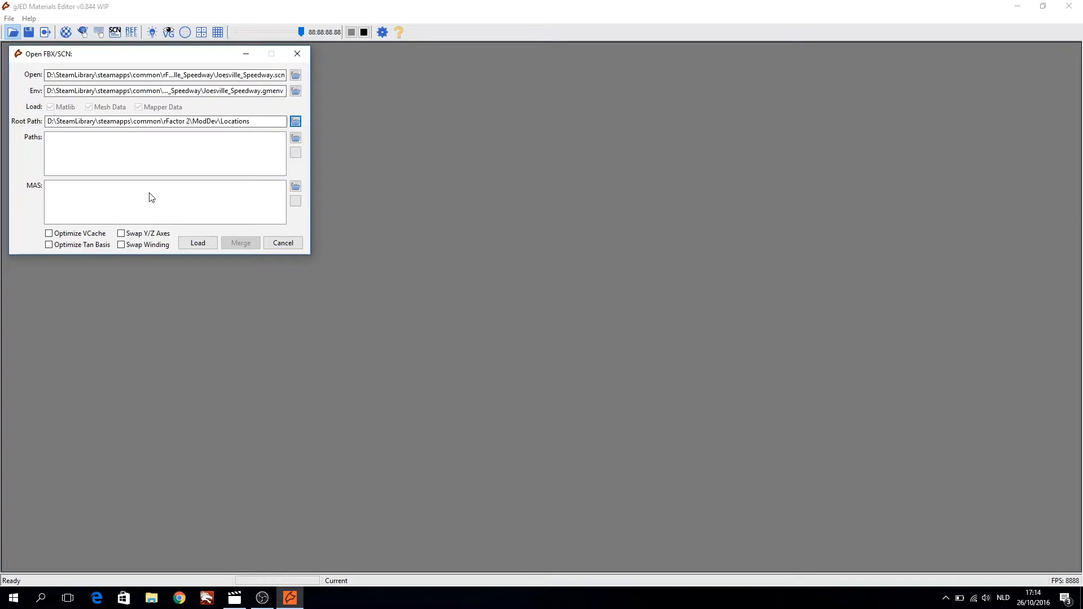
pyautogui.moveTo(230, 202)
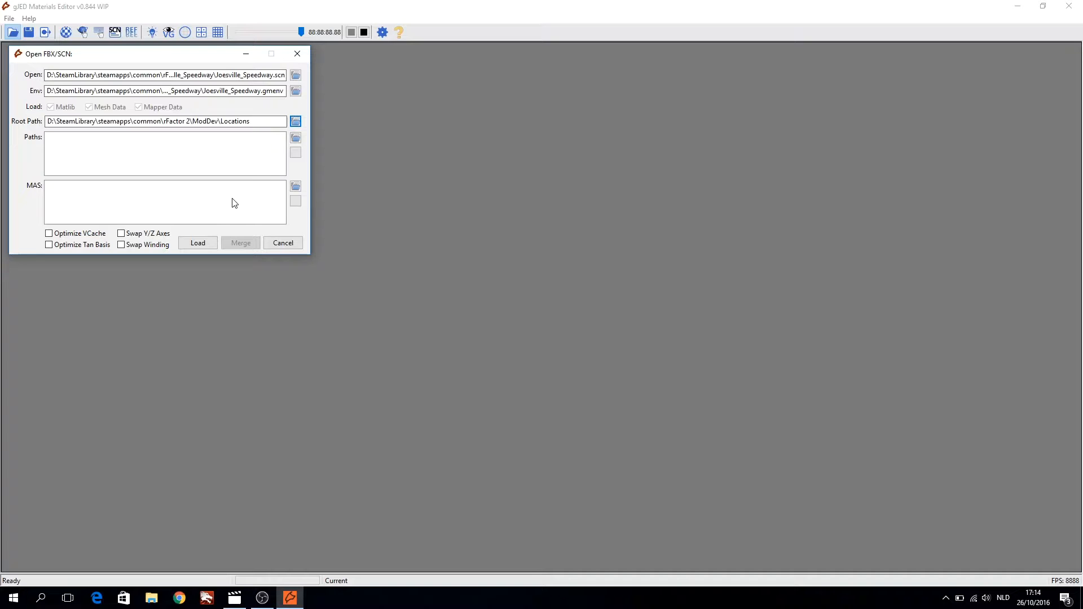
pyautogui.moveTo(280, 230)
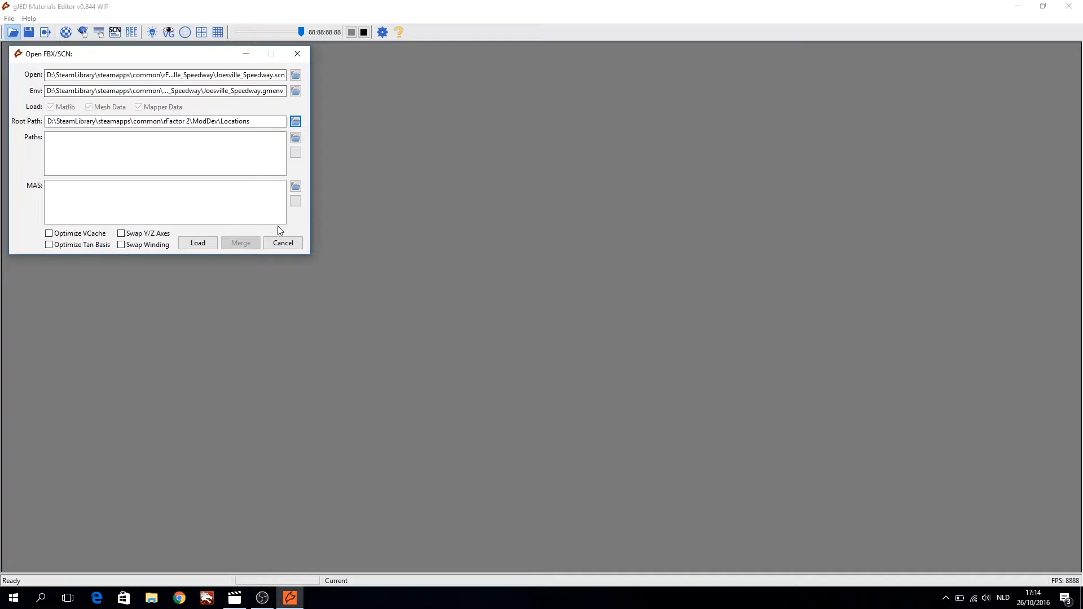
pyautogui.moveTo(293, 232)
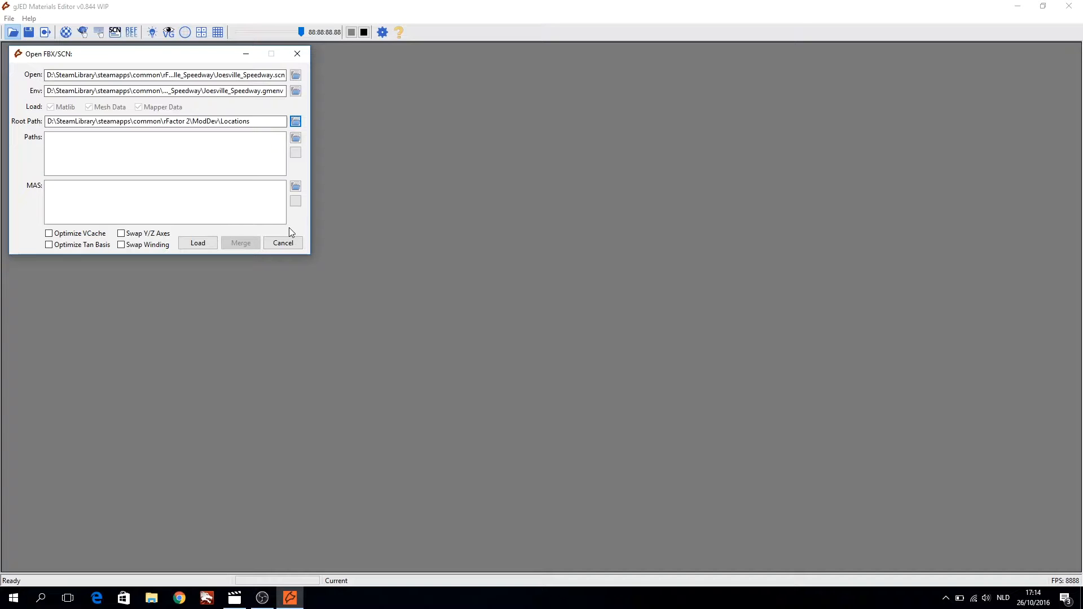
# - Load the Joesville_Speedway scene from the Open FBX/SCN dialog
pyautogui.click(197, 242)
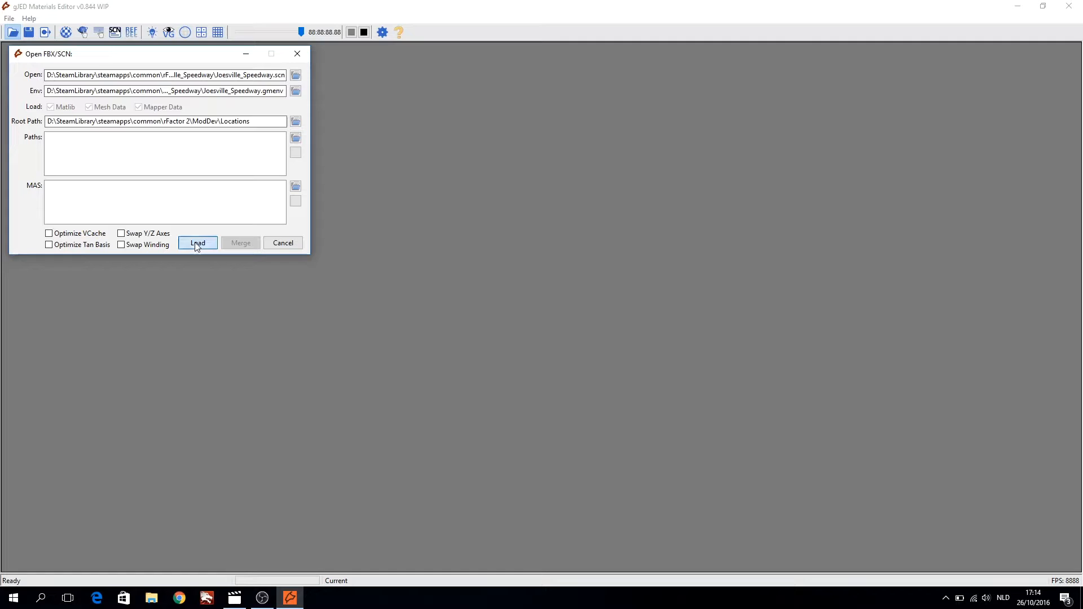
pyautogui.click(197, 243)
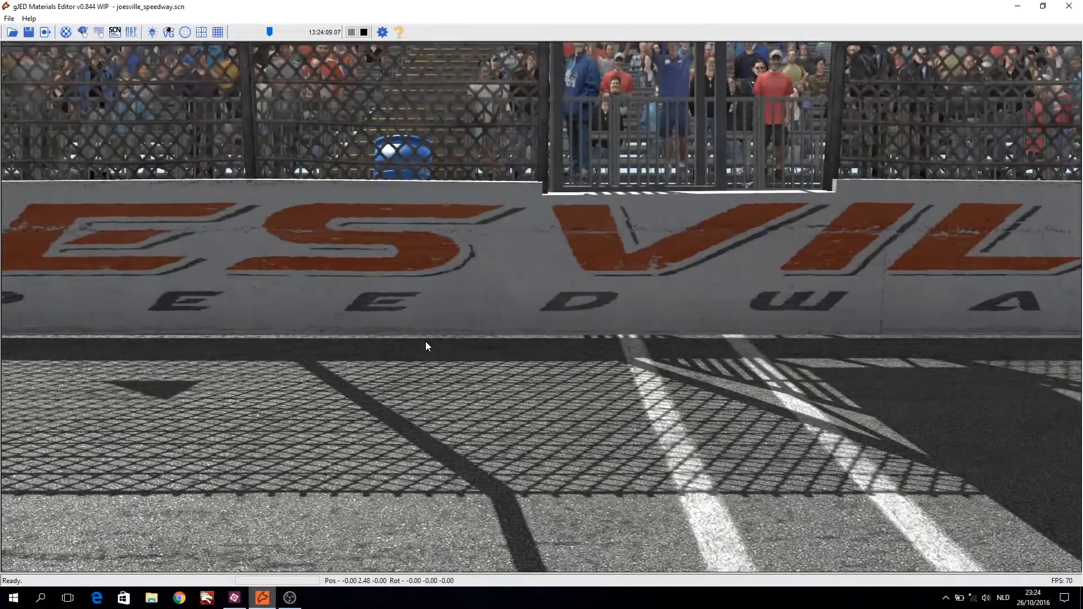
pyautogui.moveTo(775, 272)
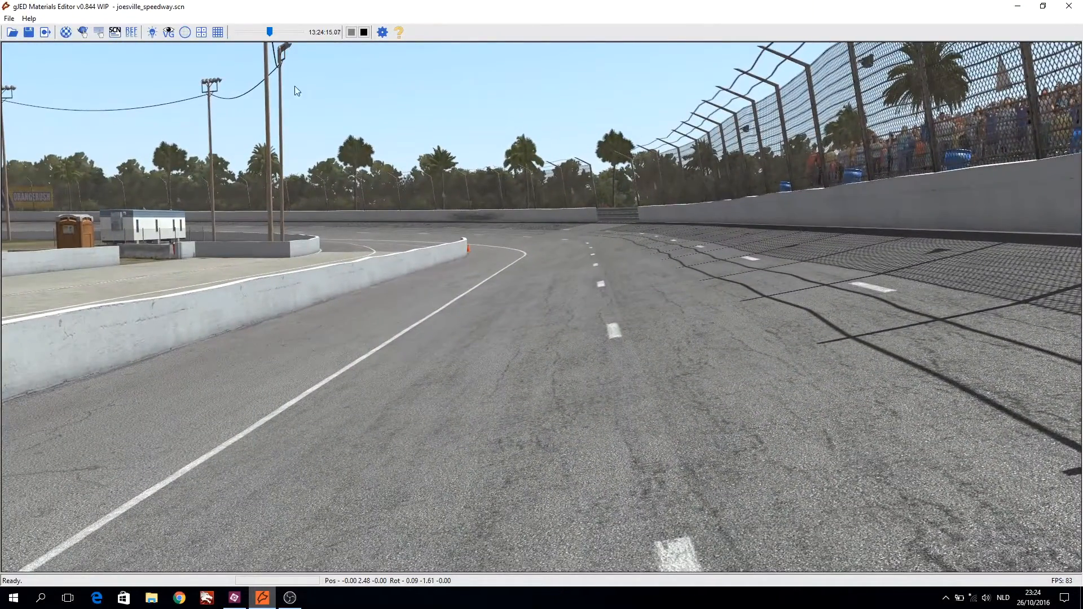
# - Open the scene environment Edit panel for the loaded Joesville speedway
pyautogui.click(114, 32)
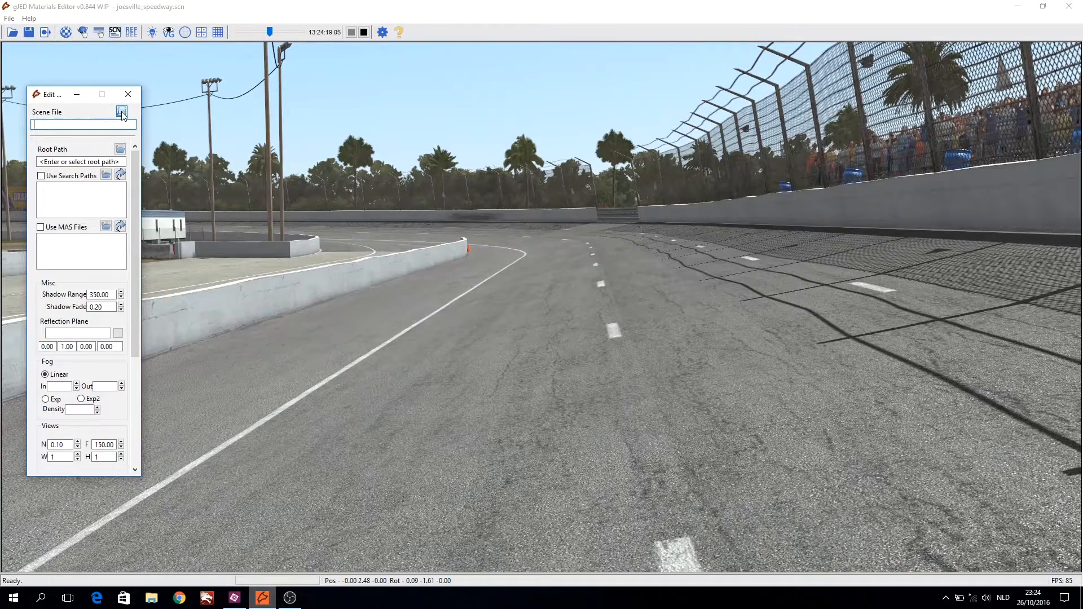
# - Set the environment panel's scene file to Joesville_Speedway.scn
pyautogui.click(122, 112)
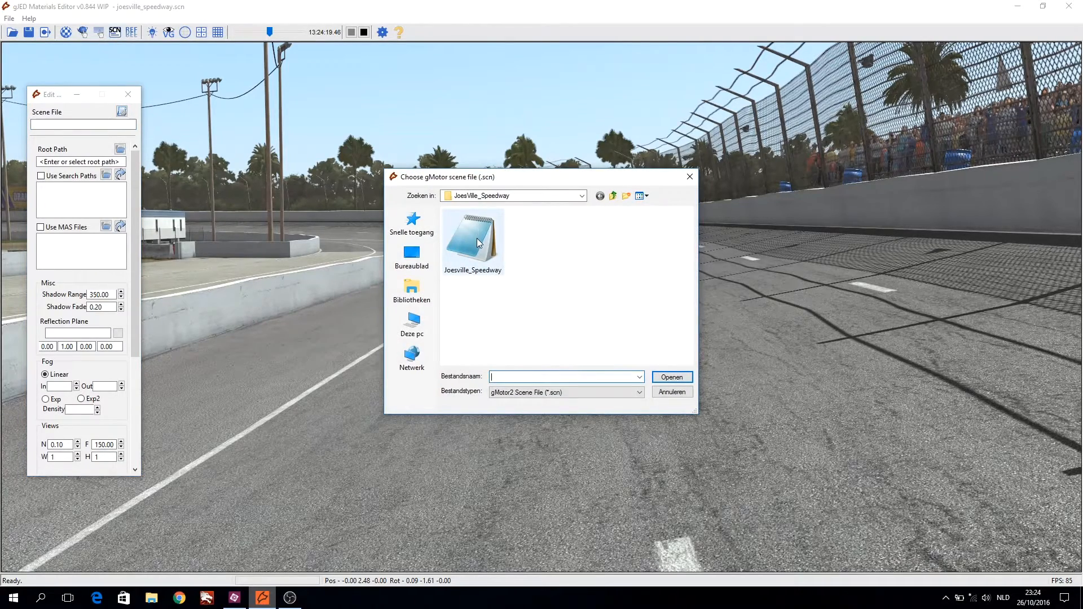
pyautogui.click(473, 238)
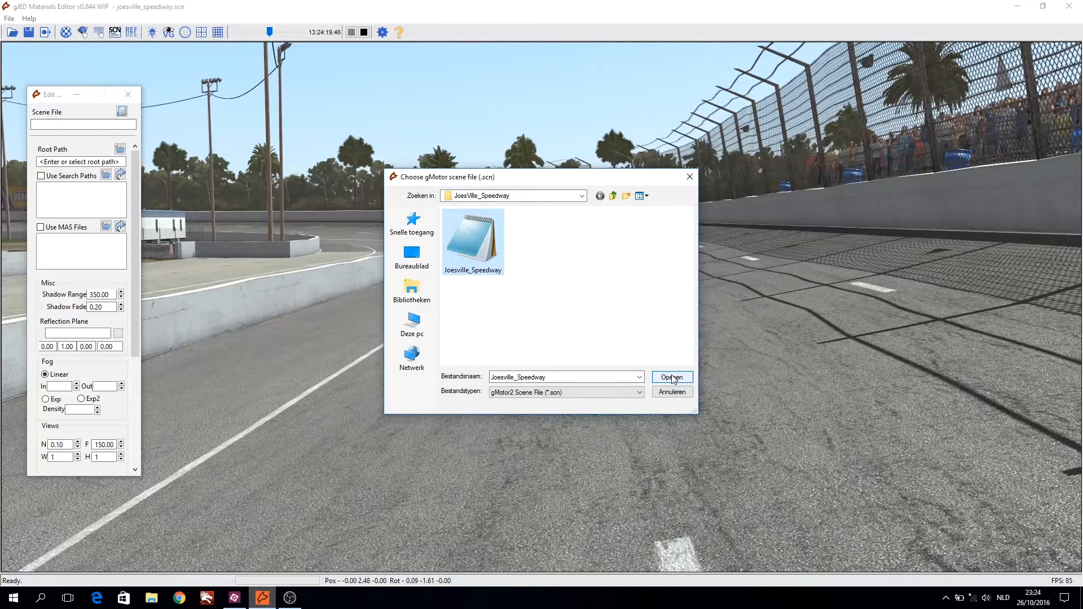
pyautogui.click(671, 378)
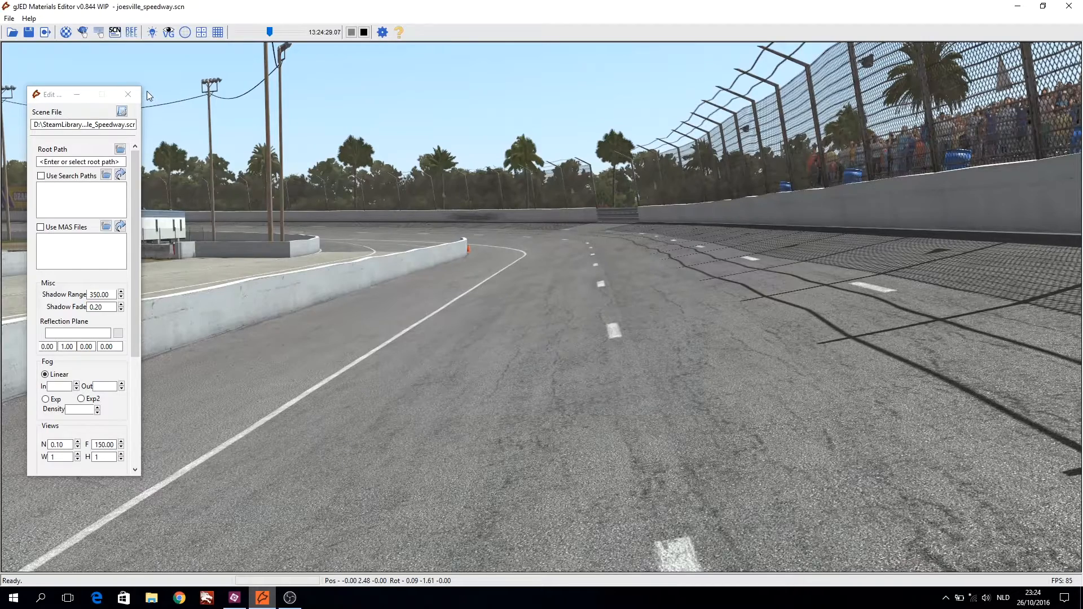
pyautogui.moveTo(112, 57)
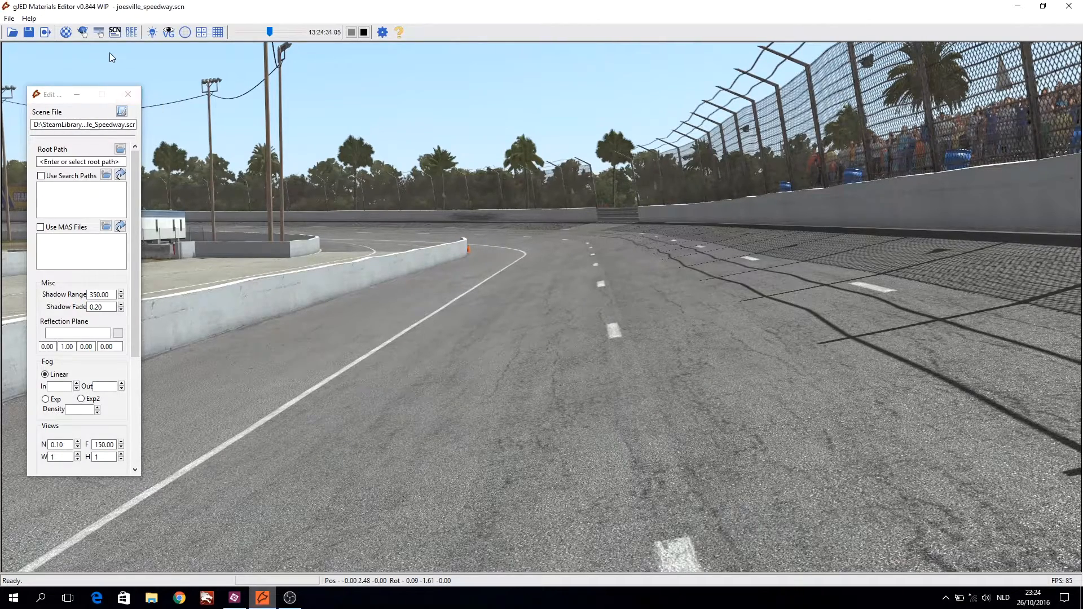
# - Rename the speedway scene file in SandboxRW to SandboxRW2 and close Explorer
pyautogui.click(151, 598)
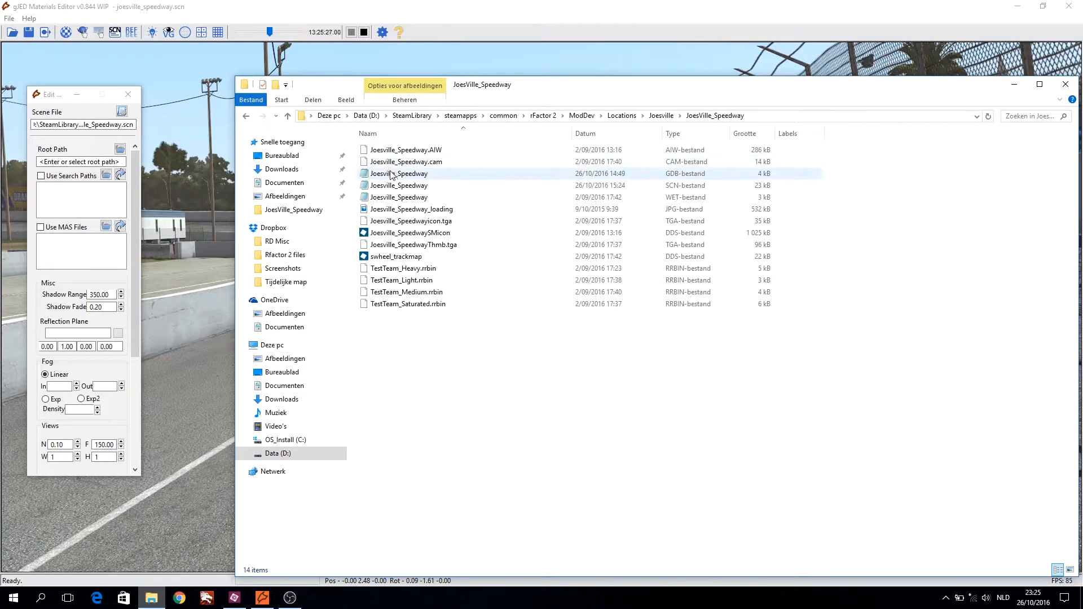
pyautogui.click(399, 185)
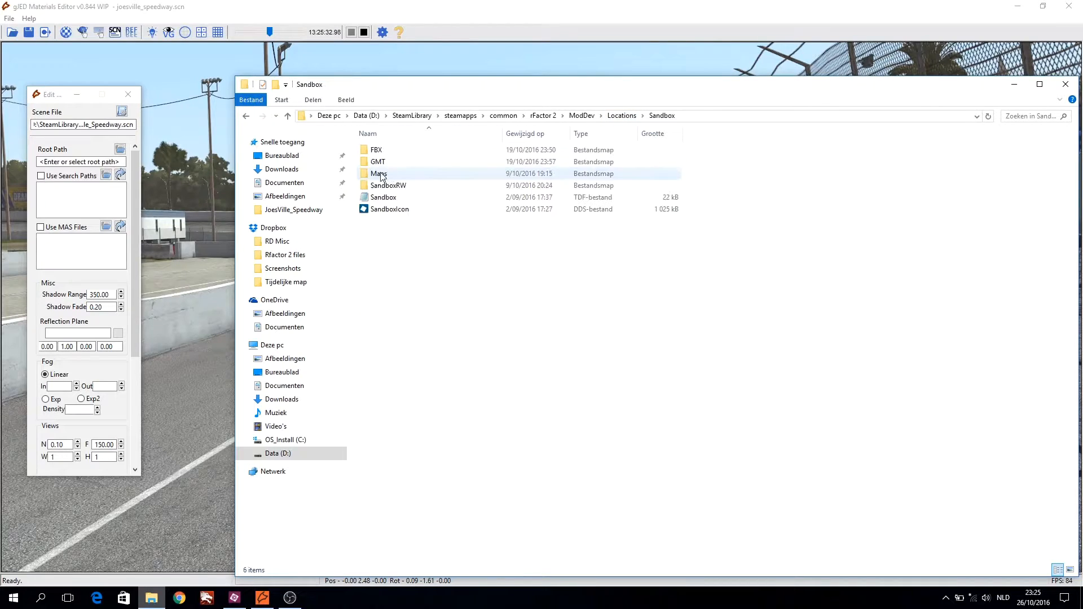
pyautogui.rightClick(403, 295)
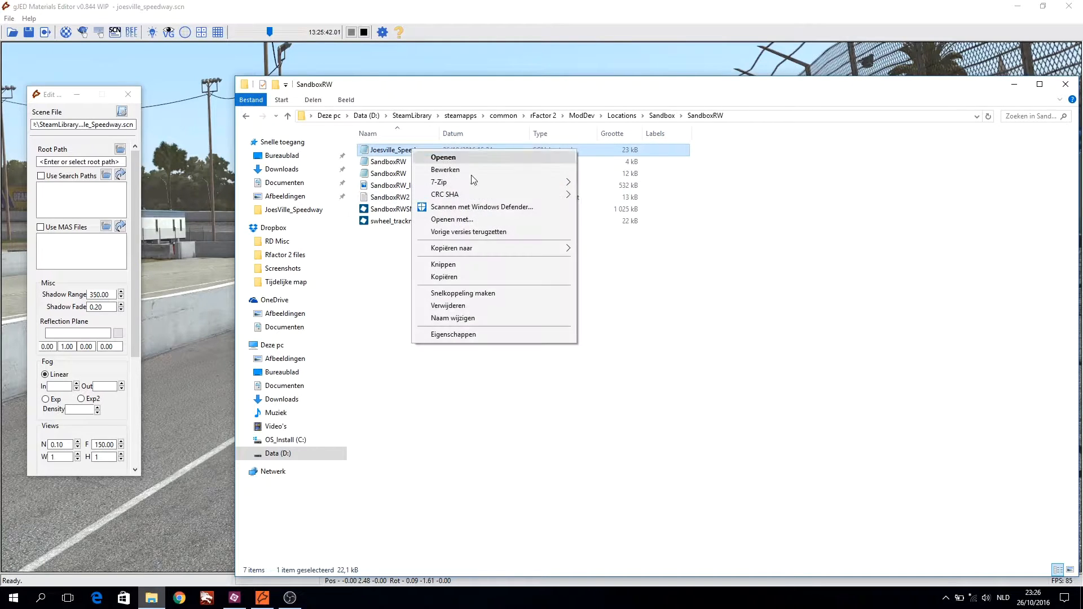
pyautogui.click(453, 318)
pyautogui.write('SandboxRW2')
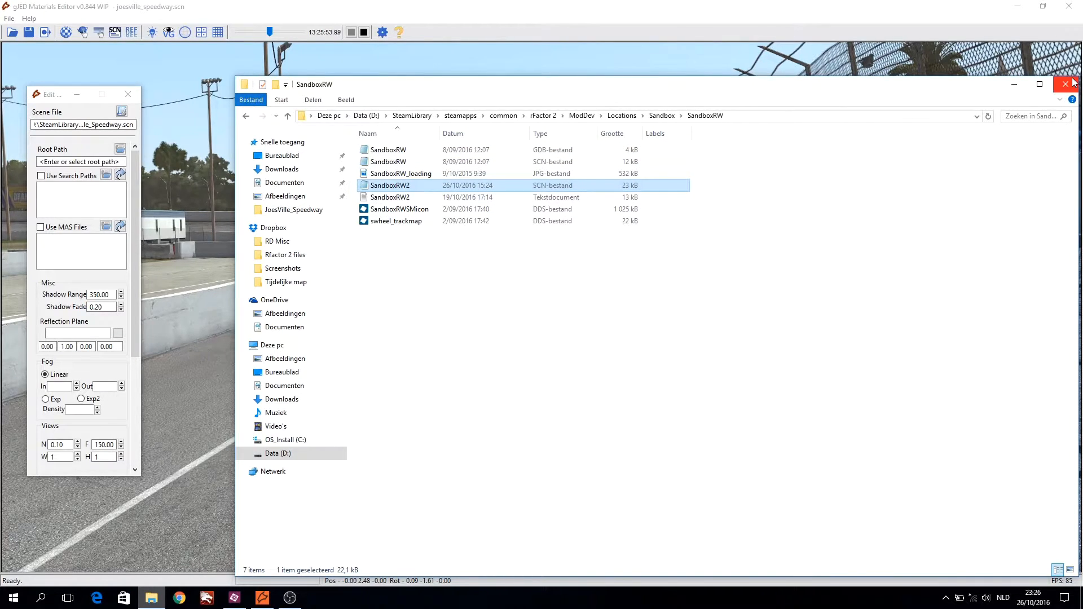
pyautogui.click(1066, 84)
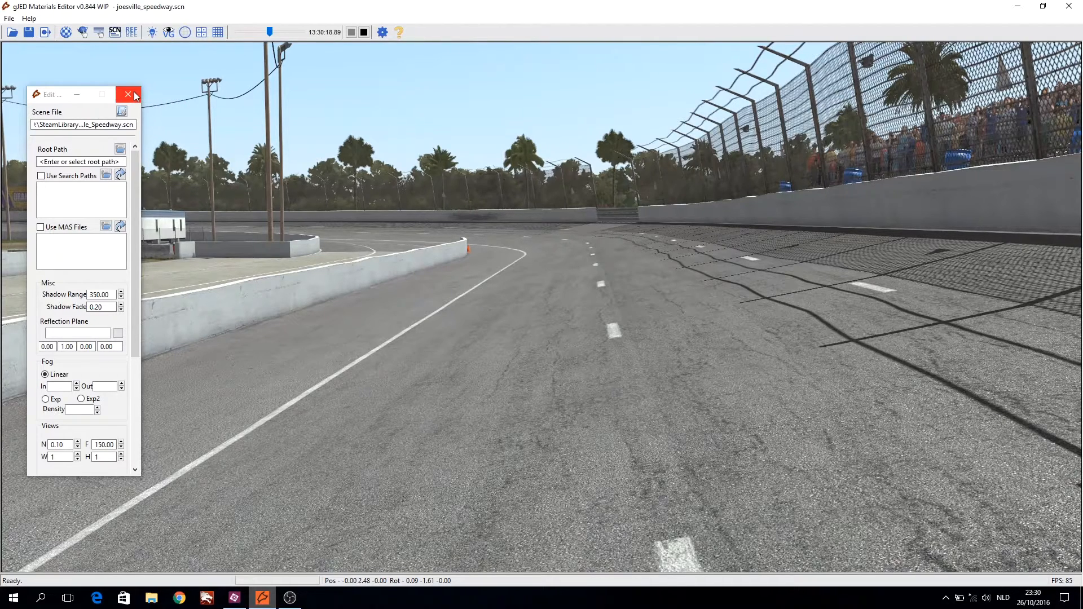
pyautogui.moveTo(136, 95)
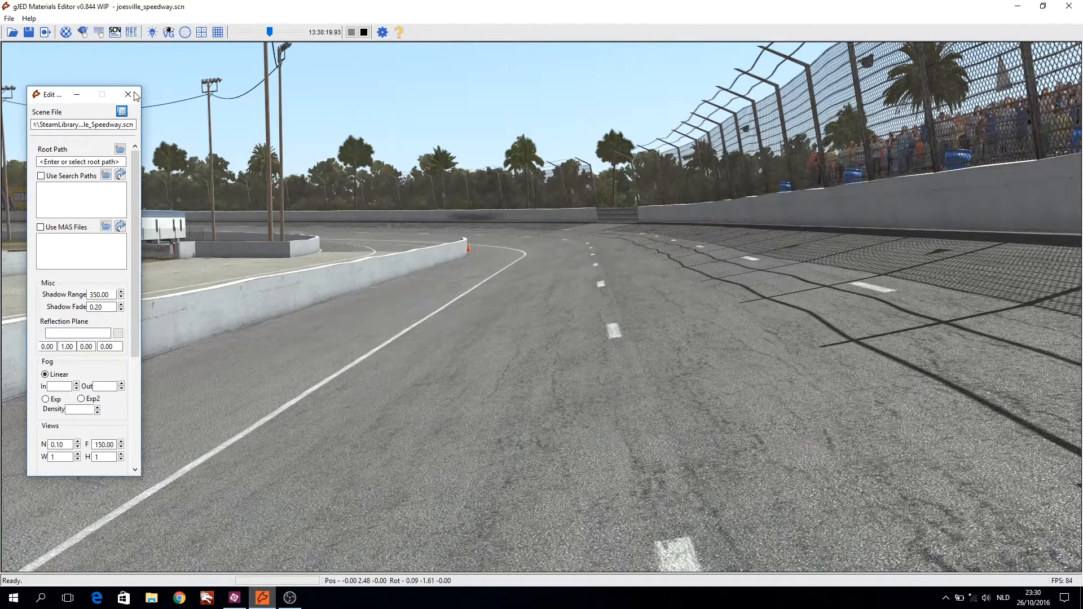
# - Save Joesville_Speedway.gmenv with Matlib, Mesh Data and Mapper Data ticked, then quit gjED
pyautogui.click(126, 95)
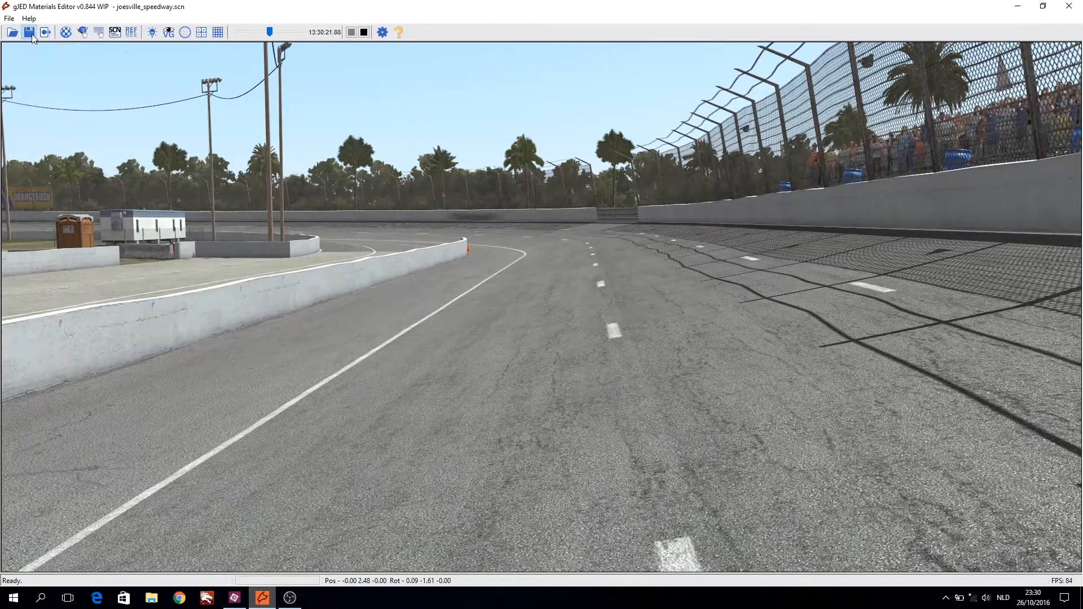
pyautogui.click(28, 32)
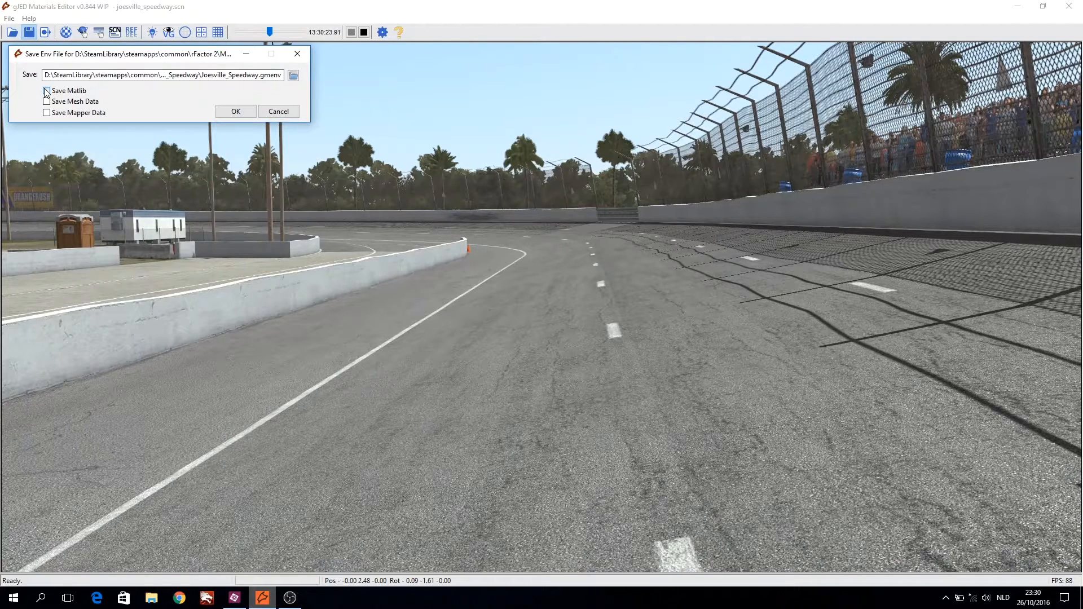
pyautogui.click(46, 90)
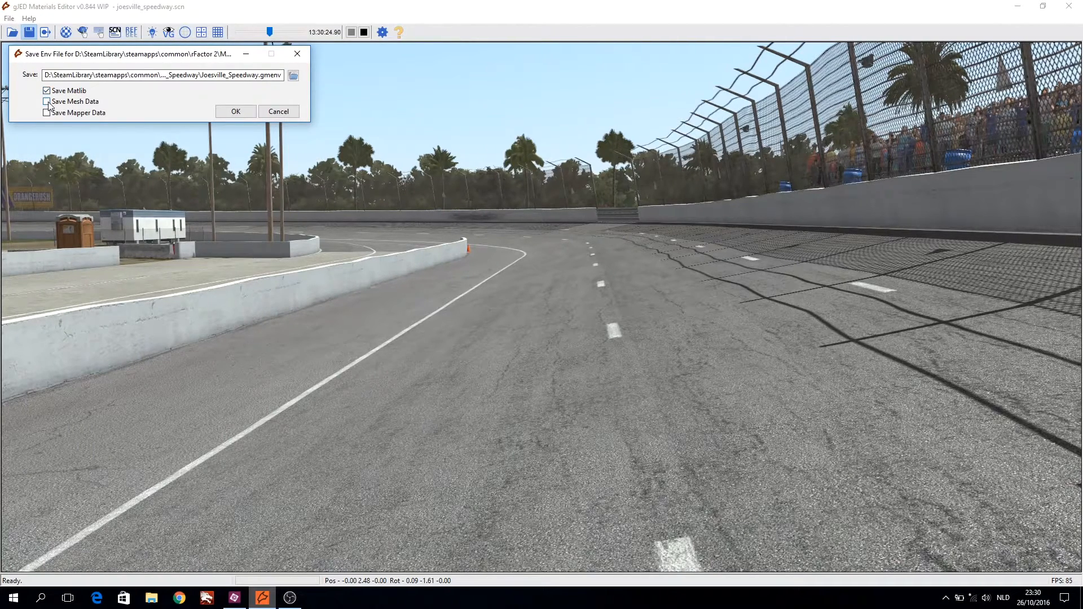
pyautogui.click(47, 101)
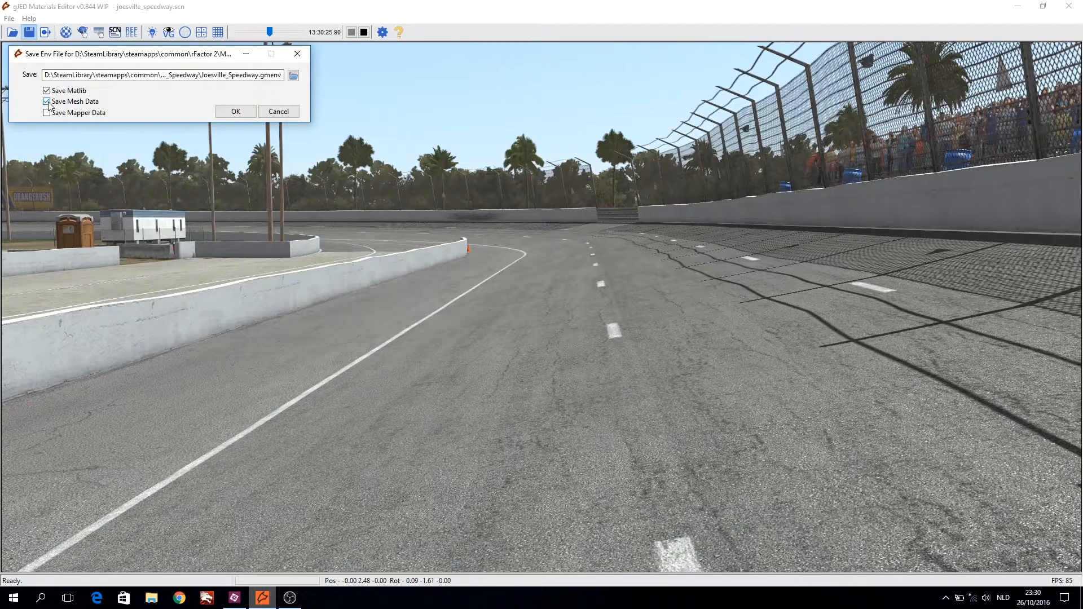
pyautogui.click(47, 113)
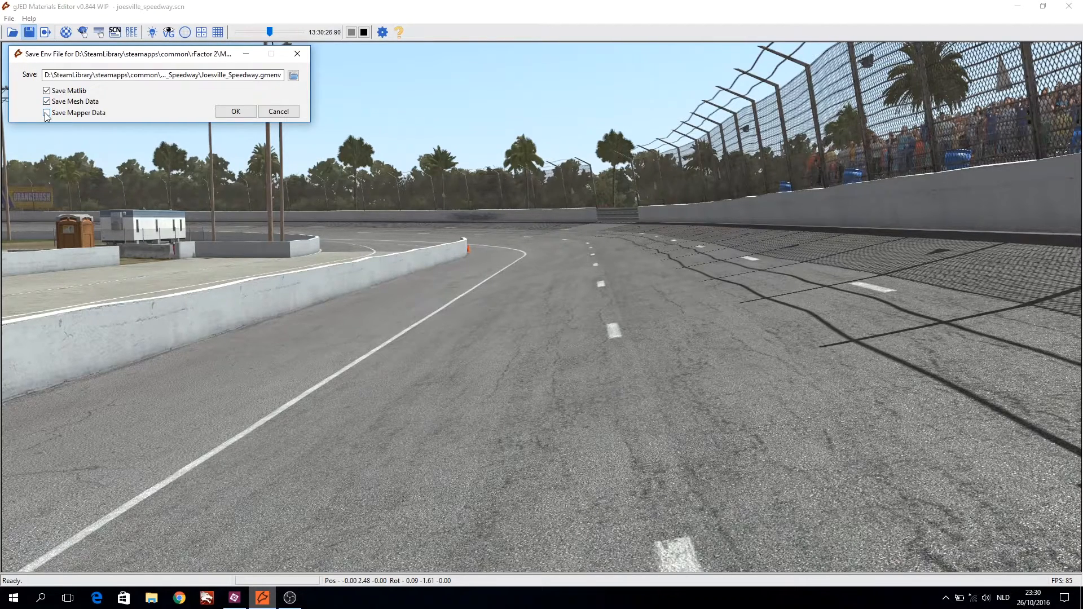
pyautogui.click(46, 113)
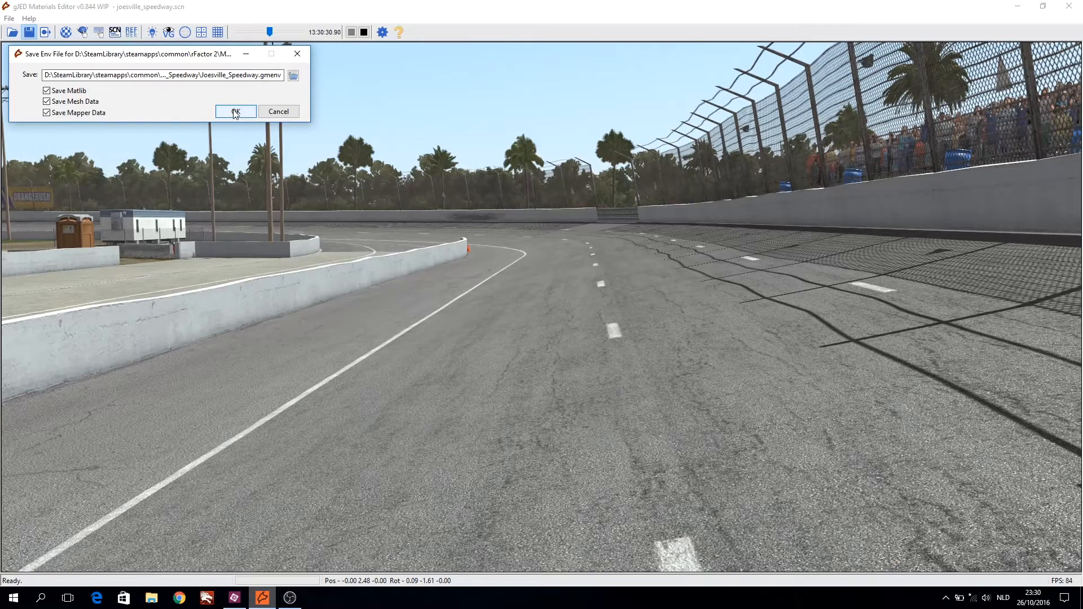
pyautogui.click(234, 112)
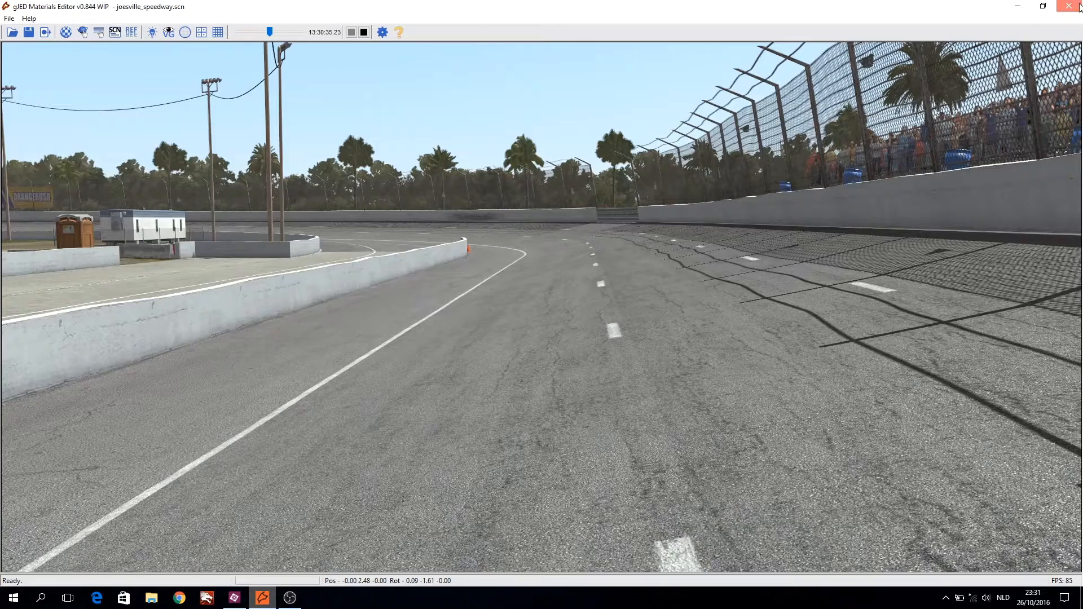
pyautogui.click(9, 18)
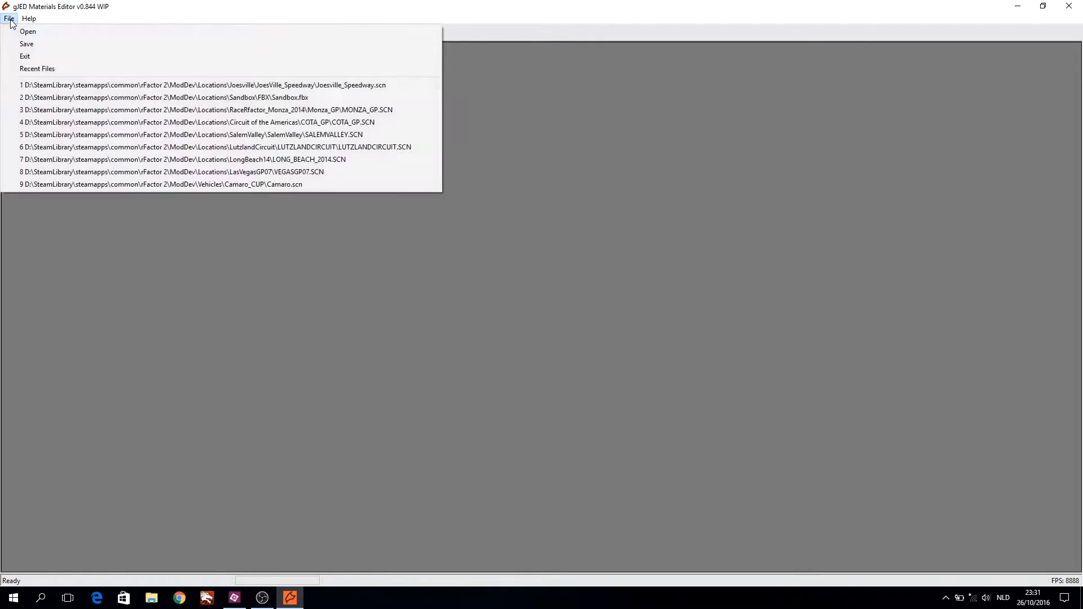
# - Reload Joesville_Speedway.scn from recent files with Matlib, mesh and mapper data, closing the Edit panel
pyautogui.click(203, 85)
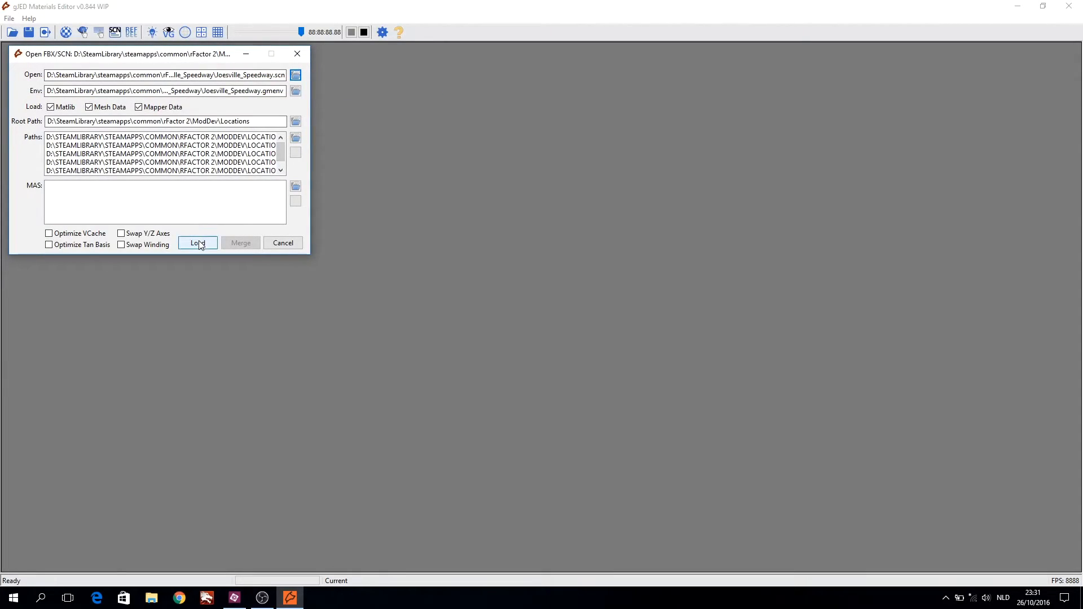
pyautogui.click(198, 243)
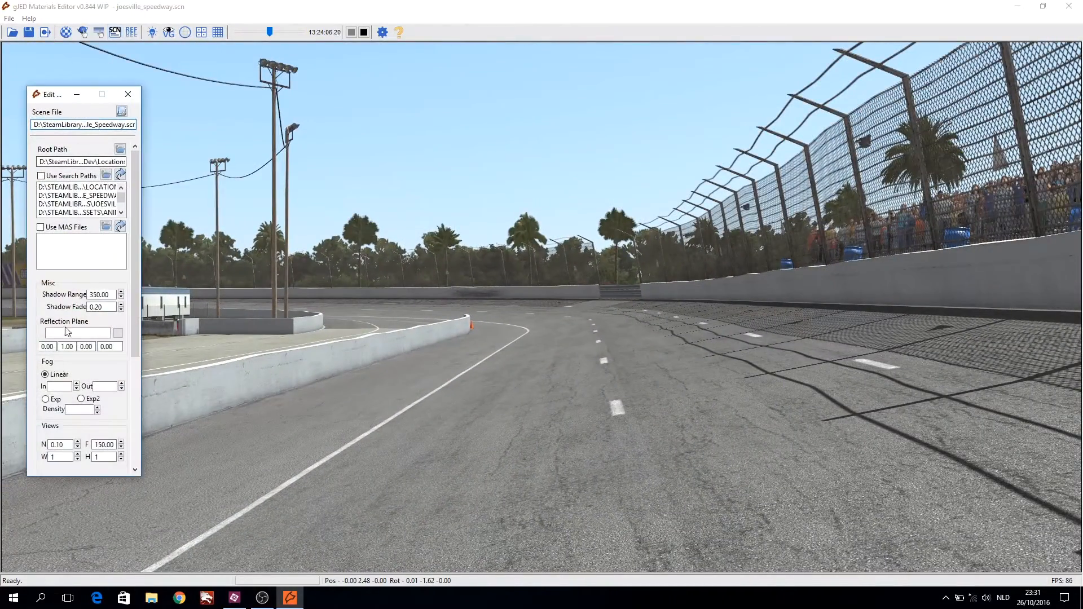
pyautogui.click(128, 94)
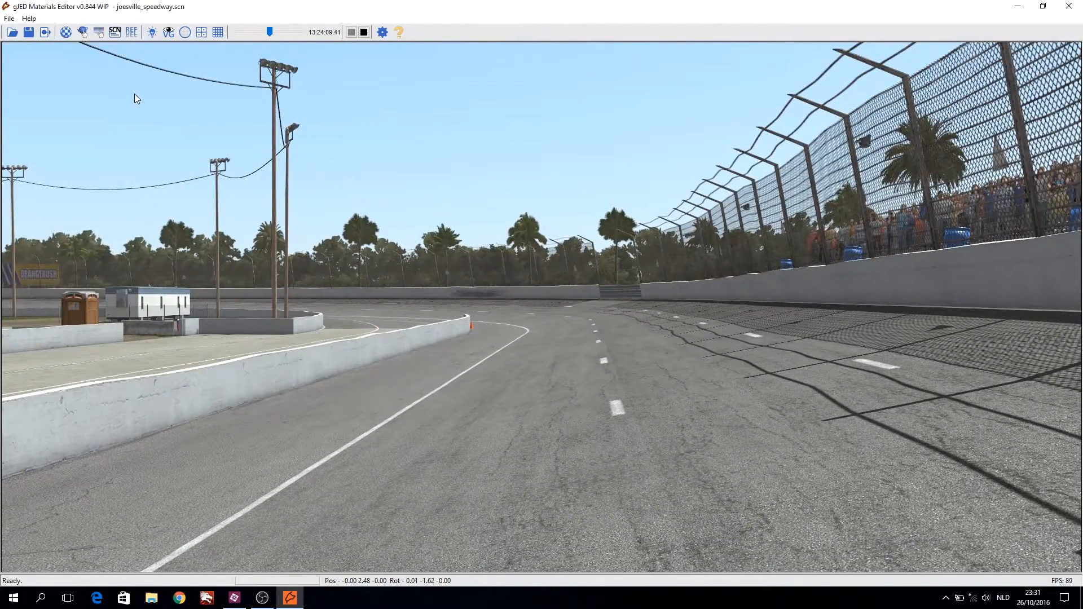
pyautogui.moveTo(46, 33)
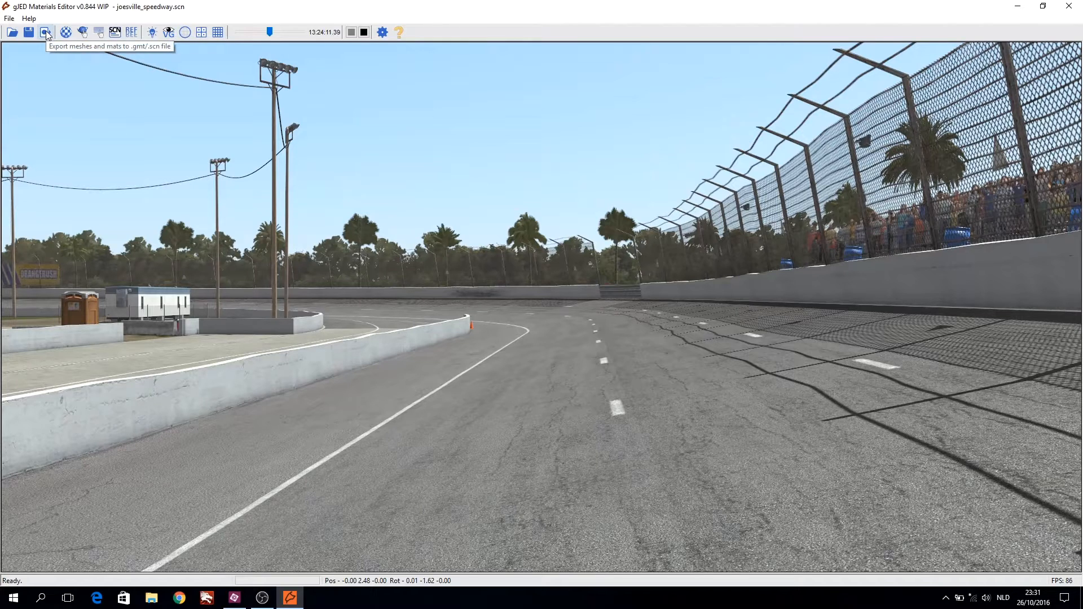
# - Limit the mesh export to GMT files by unticking Export ANM and Export SCN
pyautogui.click(46, 32)
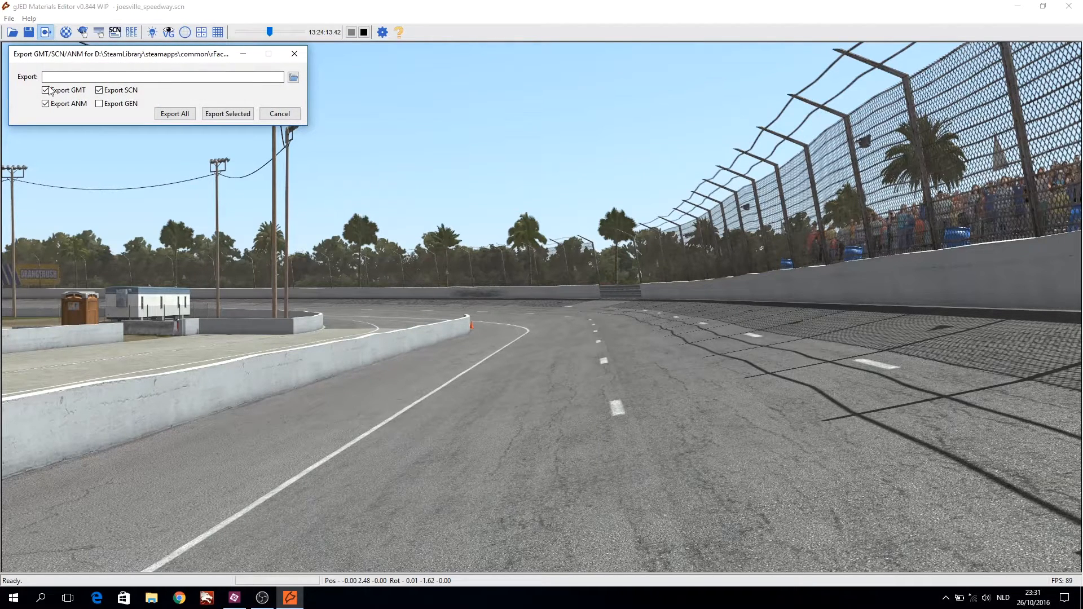
pyautogui.click(45, 103)
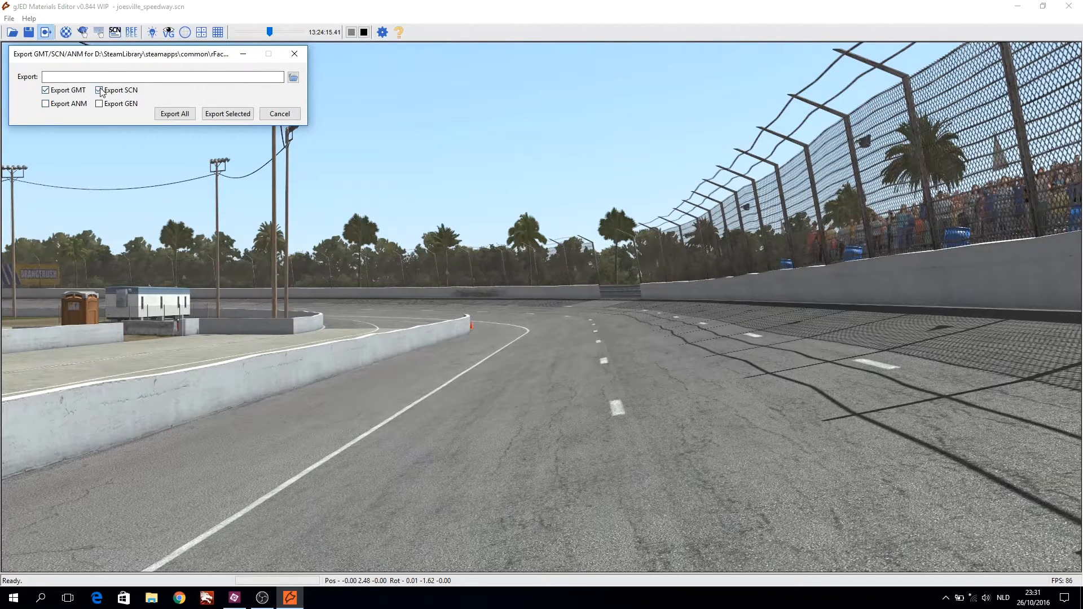
pyautogui.click(99, 90)
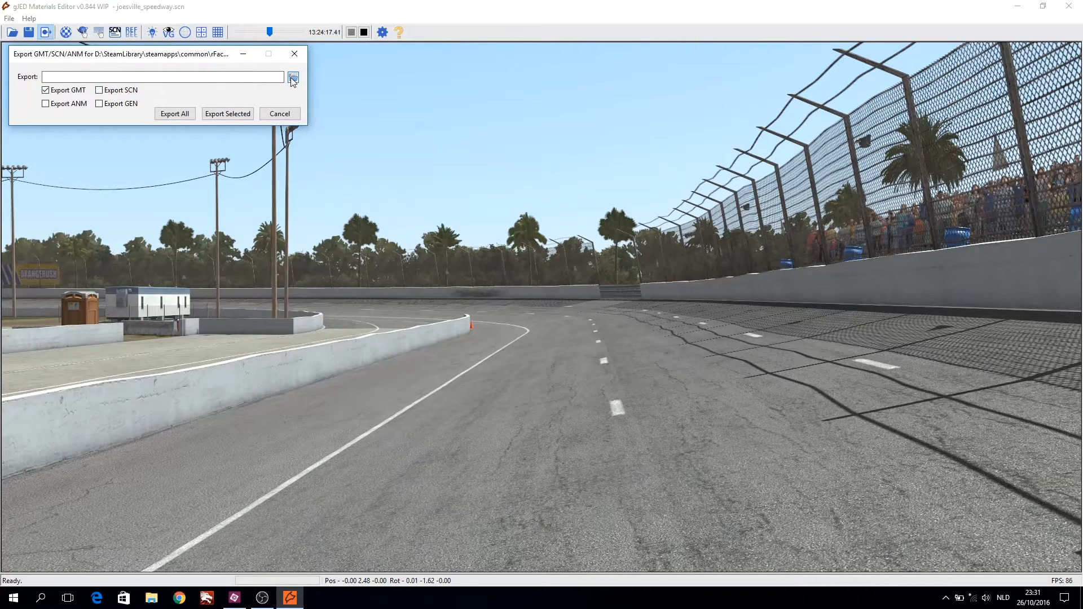
# - Set the export folder to Joesville\Assets\GMT and export all meshes
pyautogui.click(292, 76)
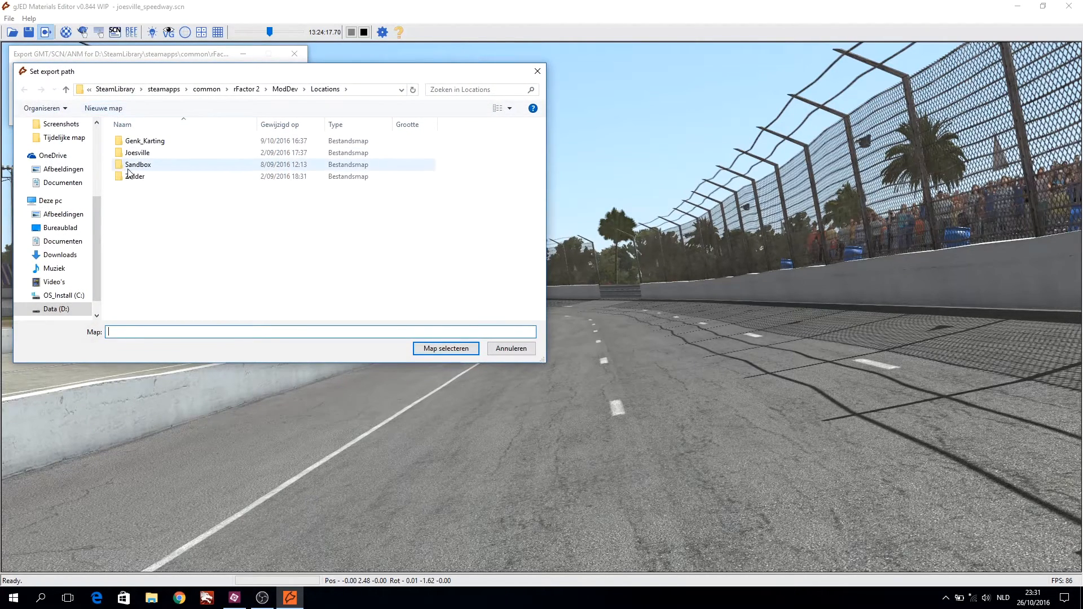
pyautogui.doubleClick(137, 153)
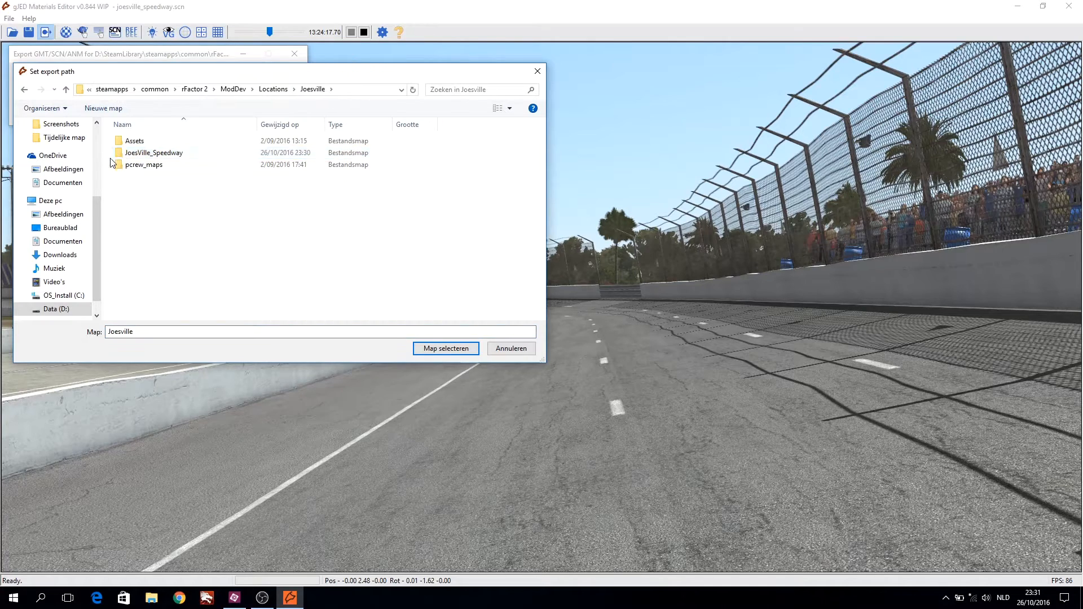
pyautogui.doubleClick(135, 140)
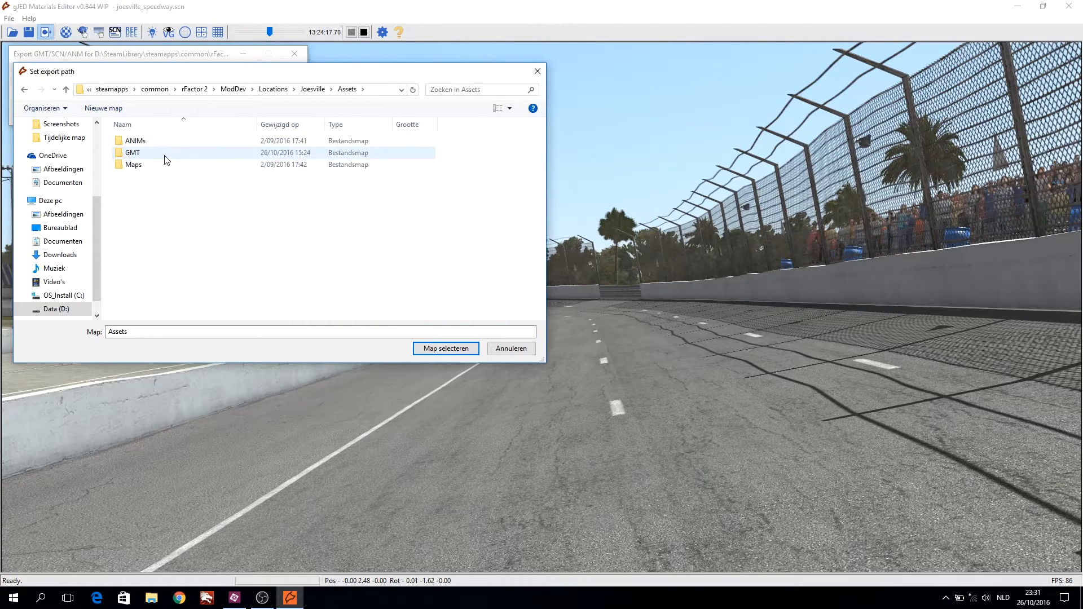
pyautogui.click(132, 153)
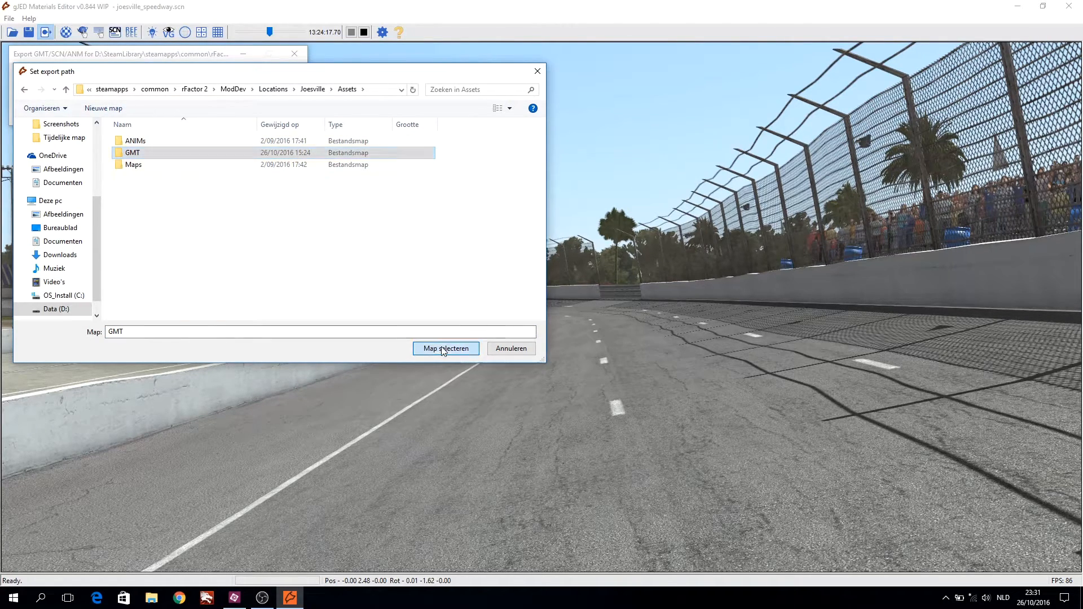
pyautogui.click(446, 348)
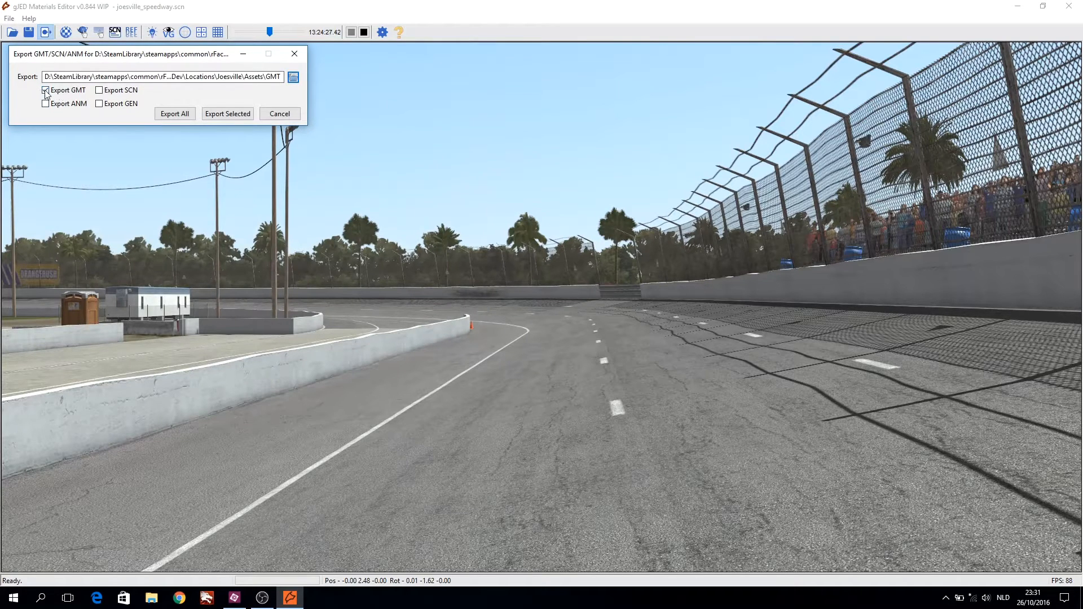
pyautogui.moveTo(157, 109)
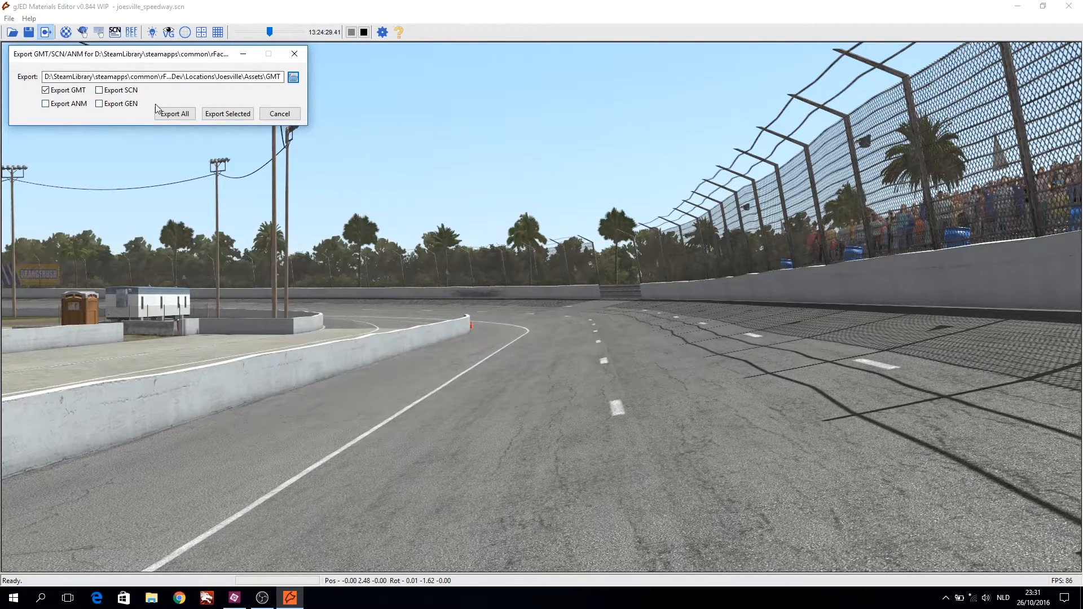
pyautogui.click(173, 114)
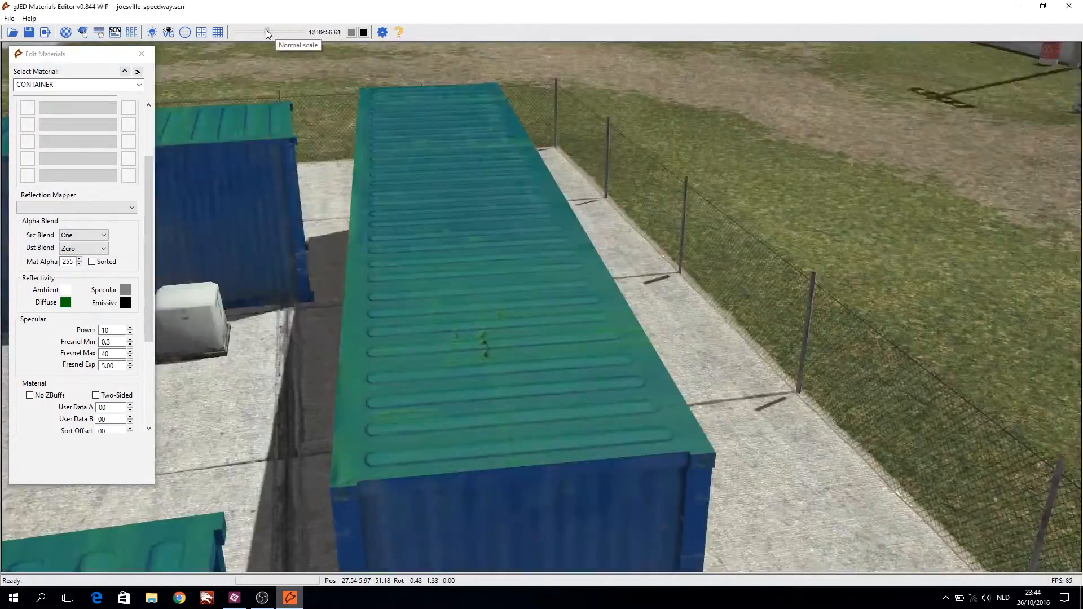
# - Set the CONTAINER material's specular colour to blue
pyautogui.click(66, 303)
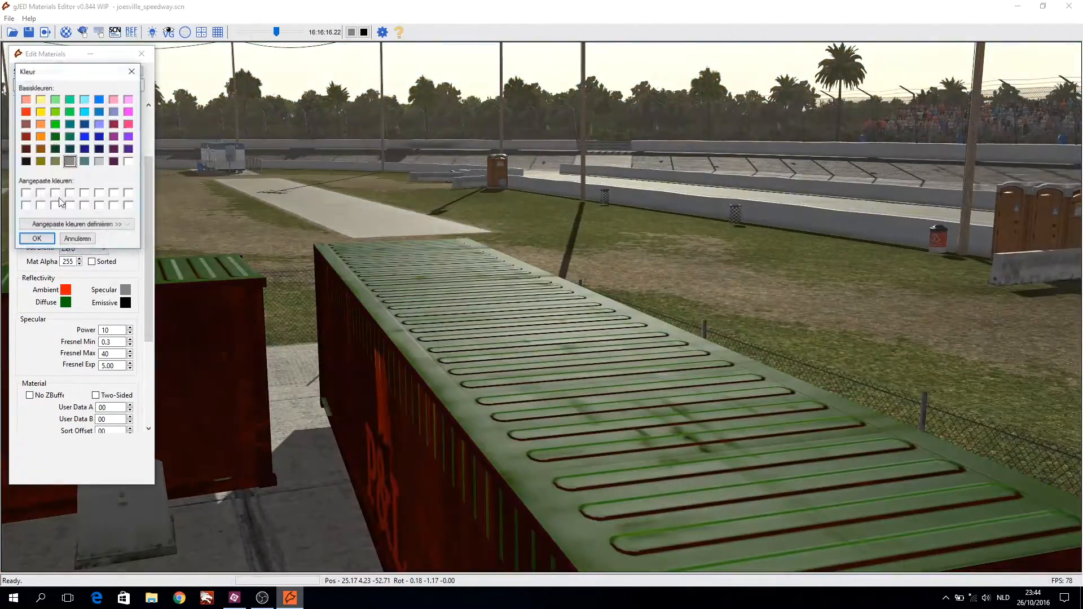
pyautogui.click(36, 238)
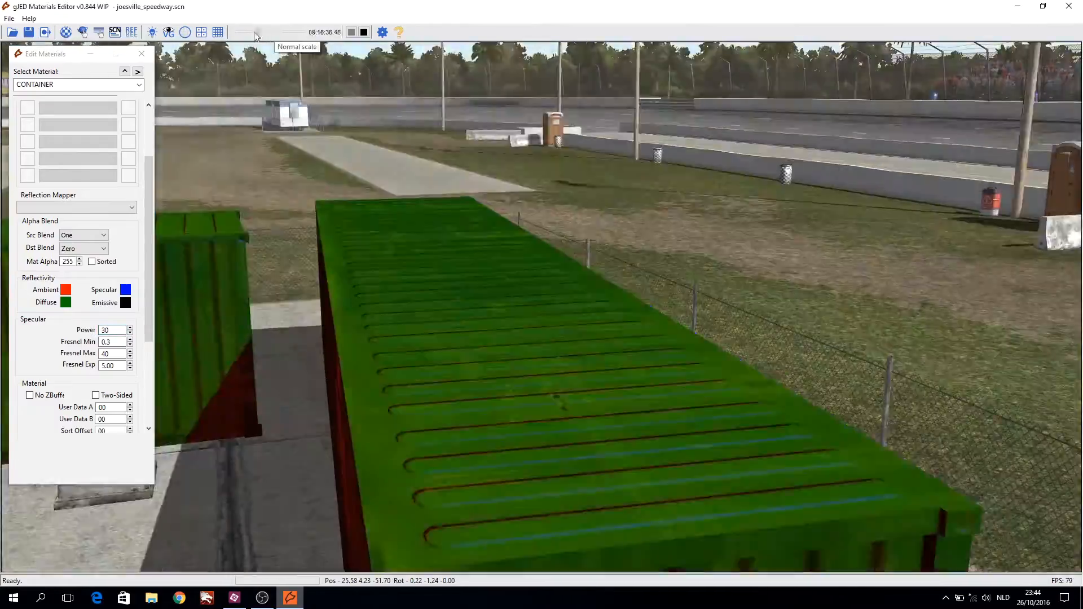